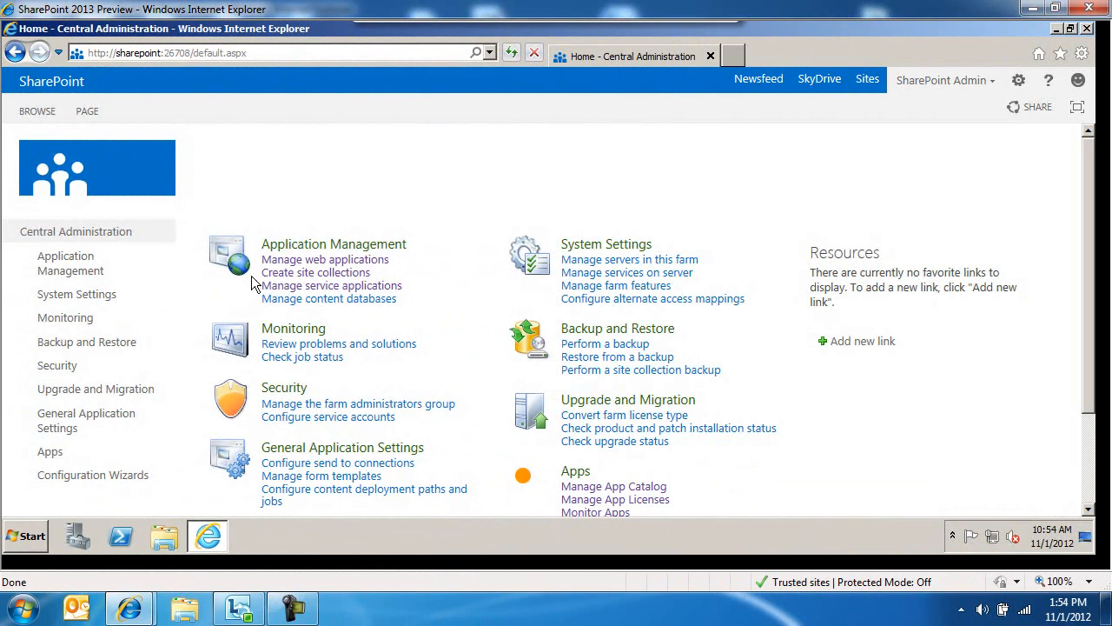
- Go to the Application Management page of Central Administration
{"action": "left_click", "coordinate": [70, 262]}
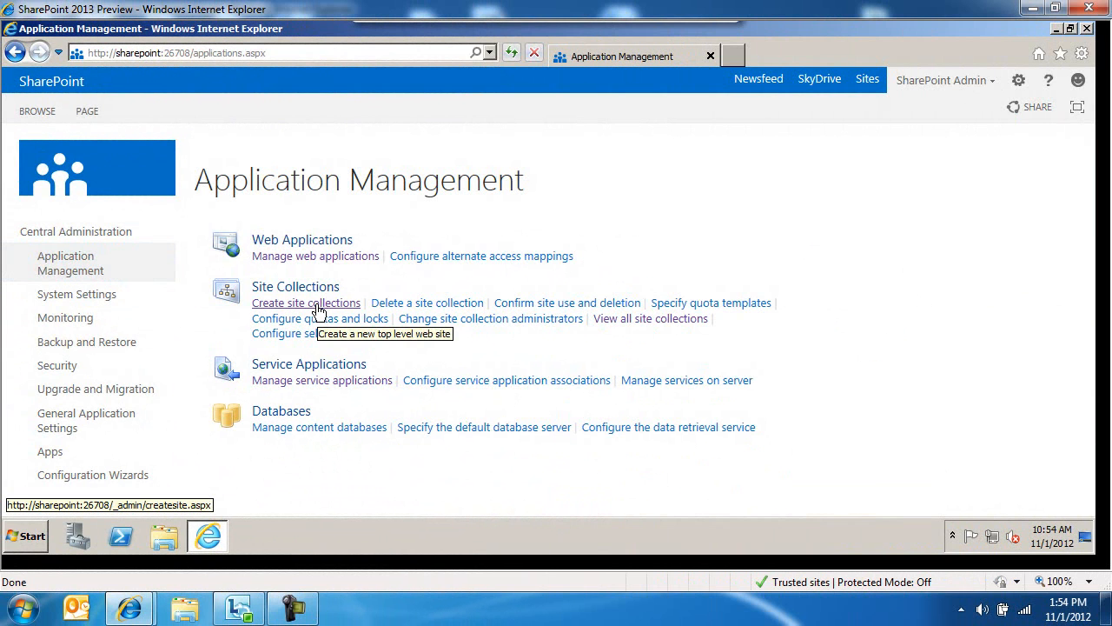
- Start a new site collection with title Marketing and URL /sites/Marketing
{"action": "left_click", "coordinate": [306, 302]}
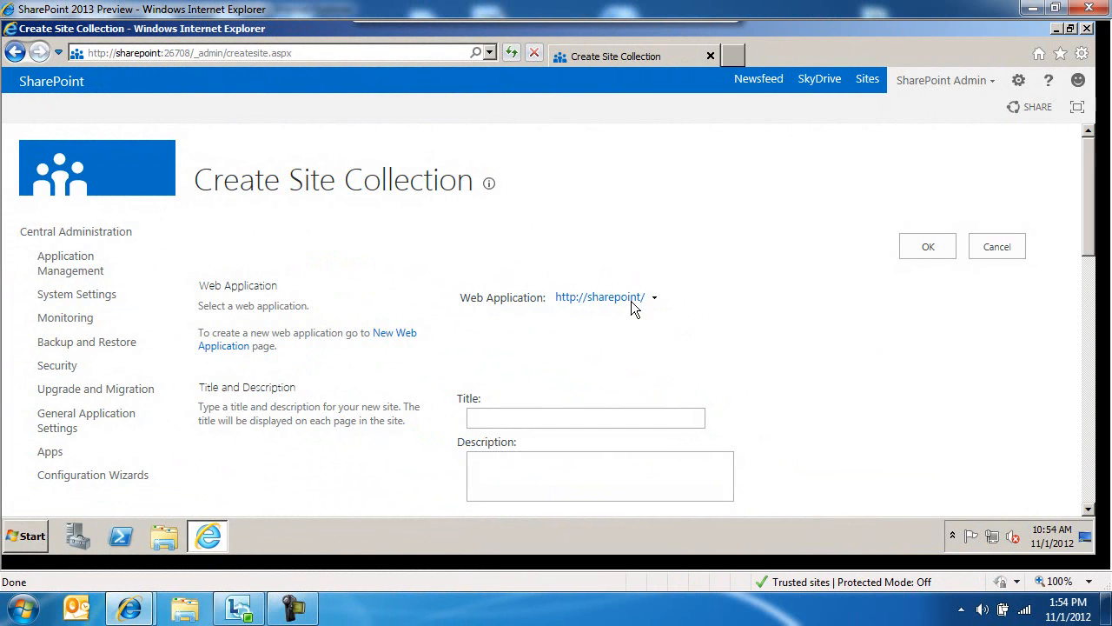
{"action": "mouse_move", "coordinate": [646, 306]}
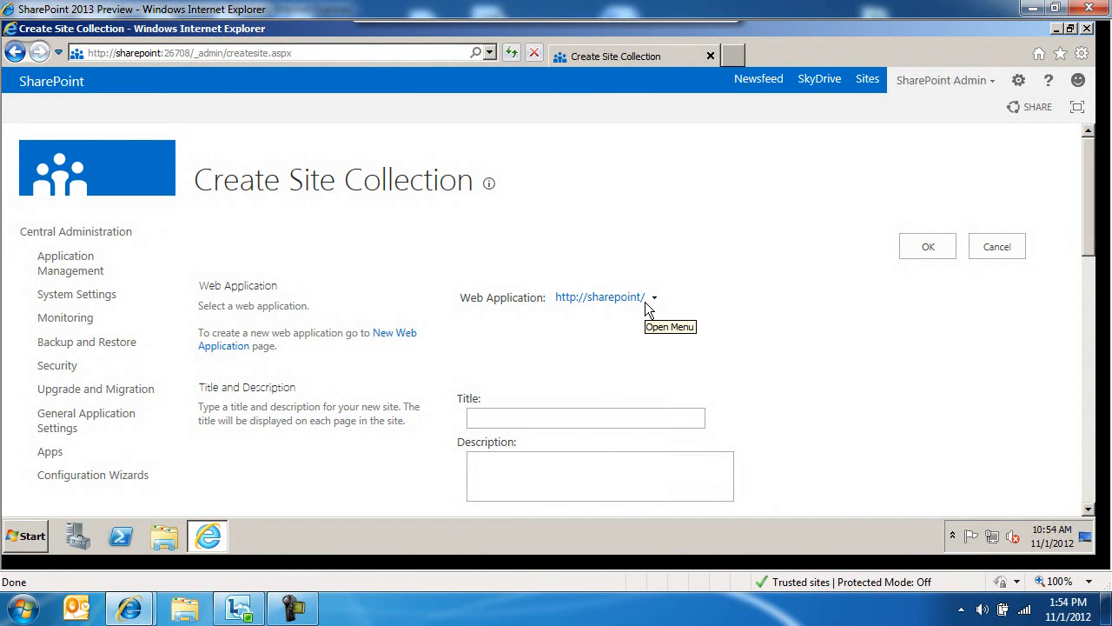
{"action": "mouse_move", "coordinate": [646, 309]}
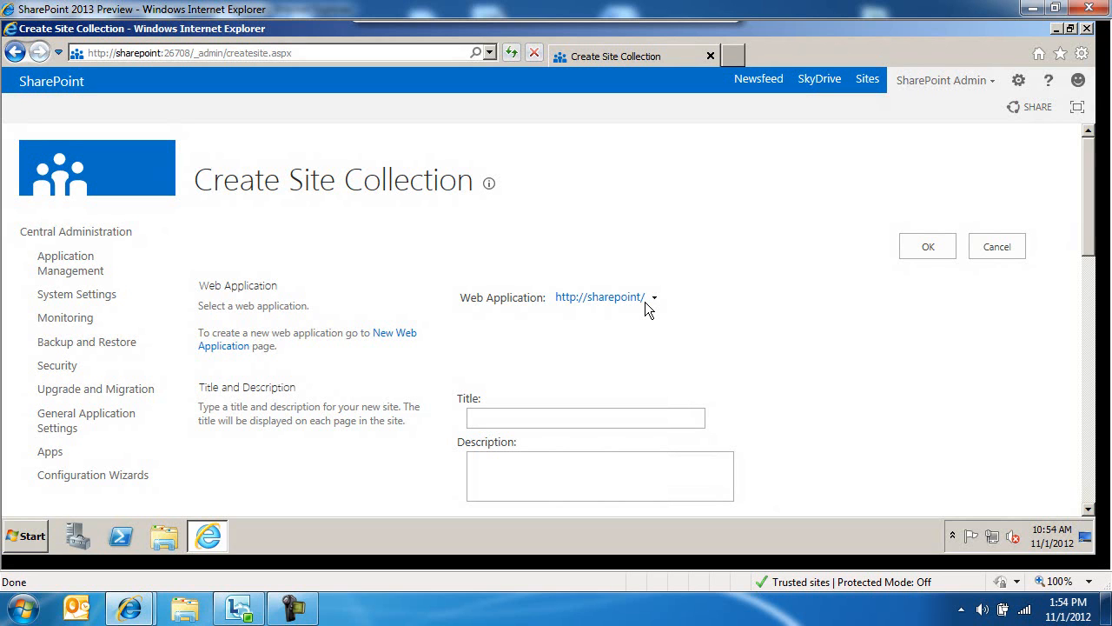
{"action": "mouse_move", "coordinate": [653, 306]}
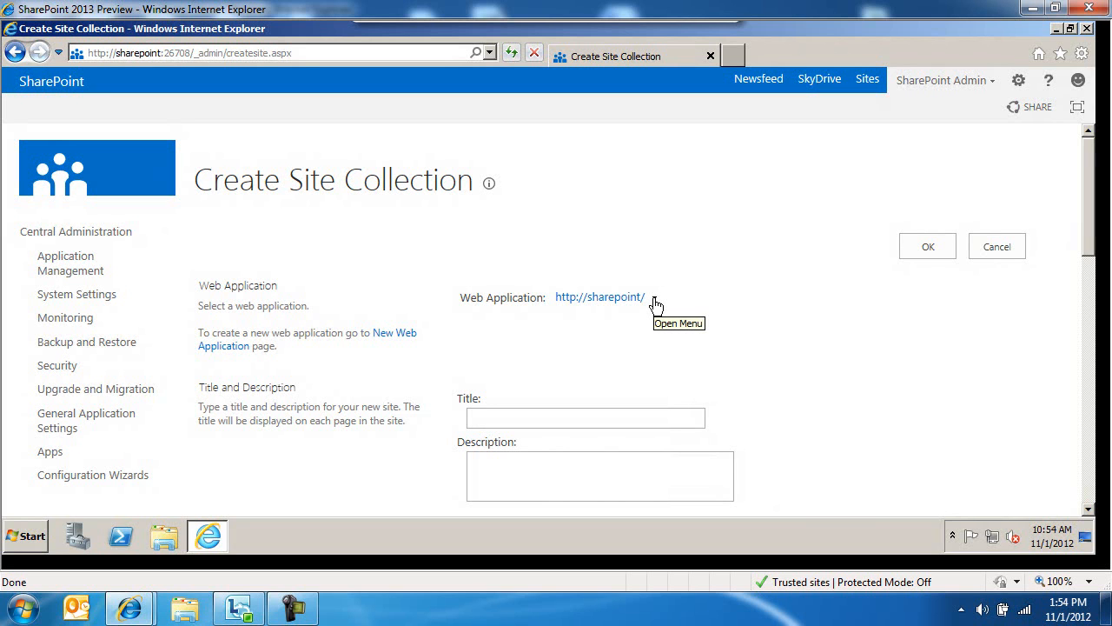
{"action": "mouse_move", "coordinate": [657, 304]}
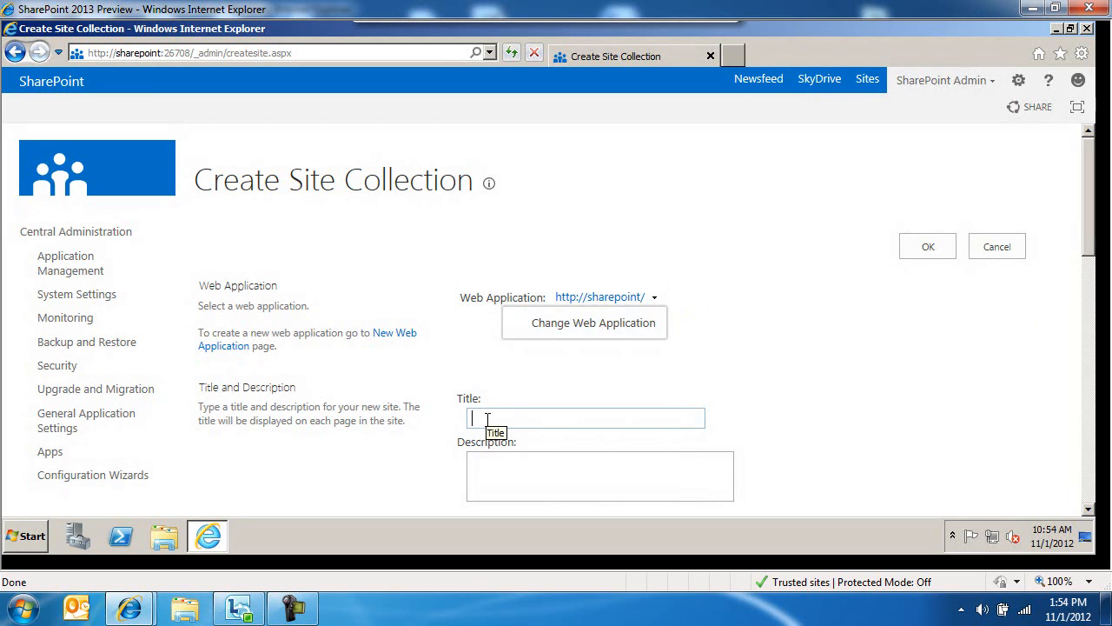
{"action": "type", "text": "Marketing"}
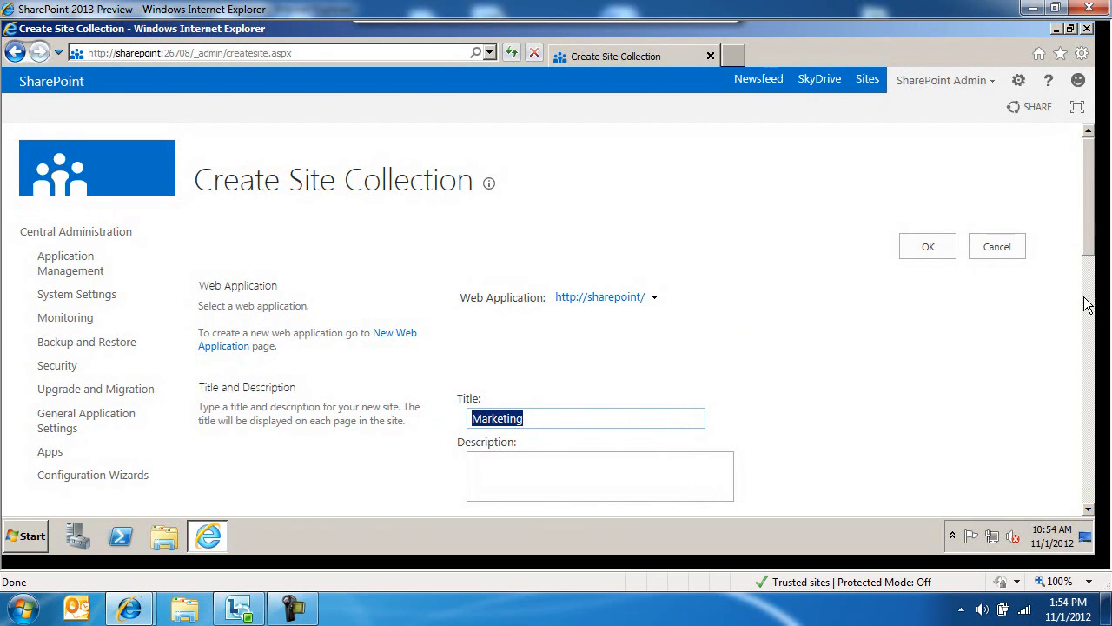
{"action": "scroll", "scroll_direction": "down", "scroll_amount": 3}
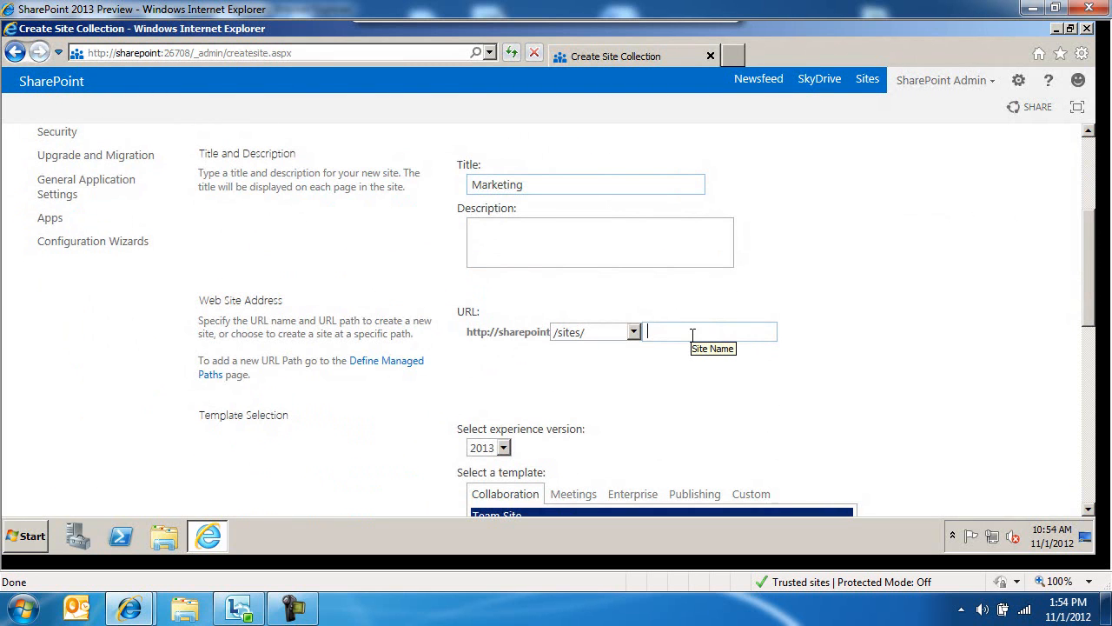
{"action": "type", "text": "Marketing"}
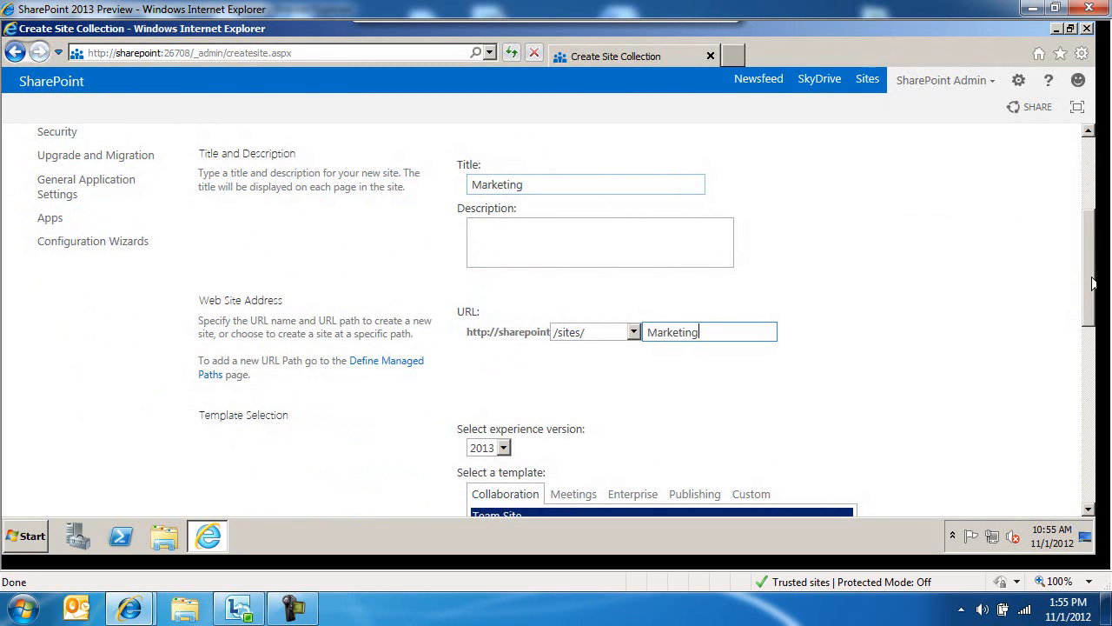
- Keep the 2013 Team Site template and enter the SharePoint admin (sp) as primary administrator
{"action": "scroll", "scroll_direction": "down", "scroll_amount": 3}
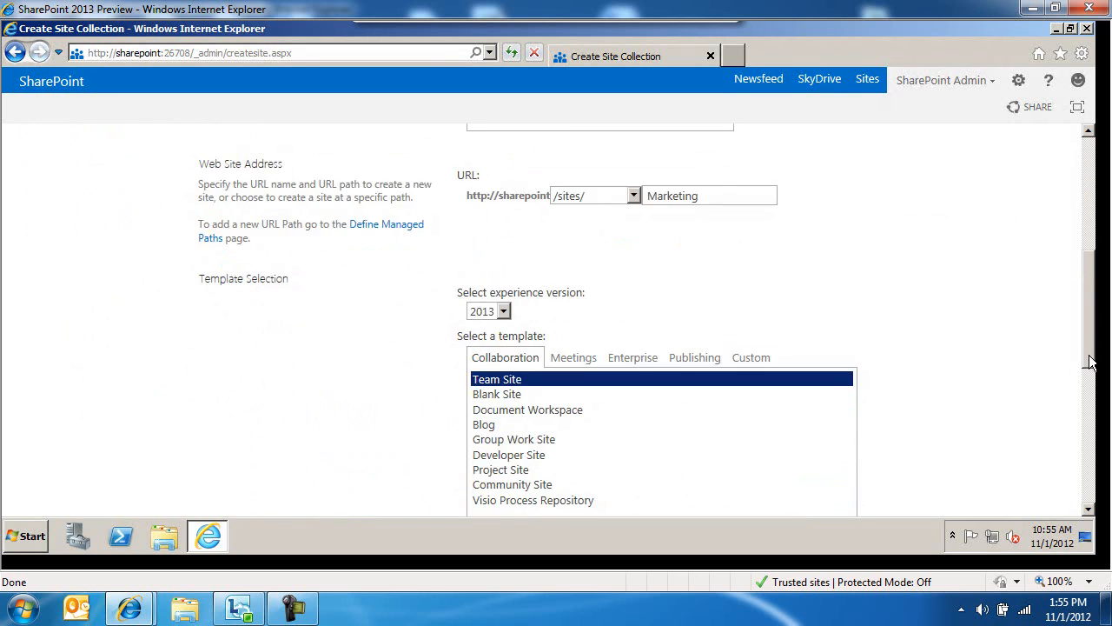
{"action": "scroll", "scroll_direction": "down", "scroll_amount": 3}
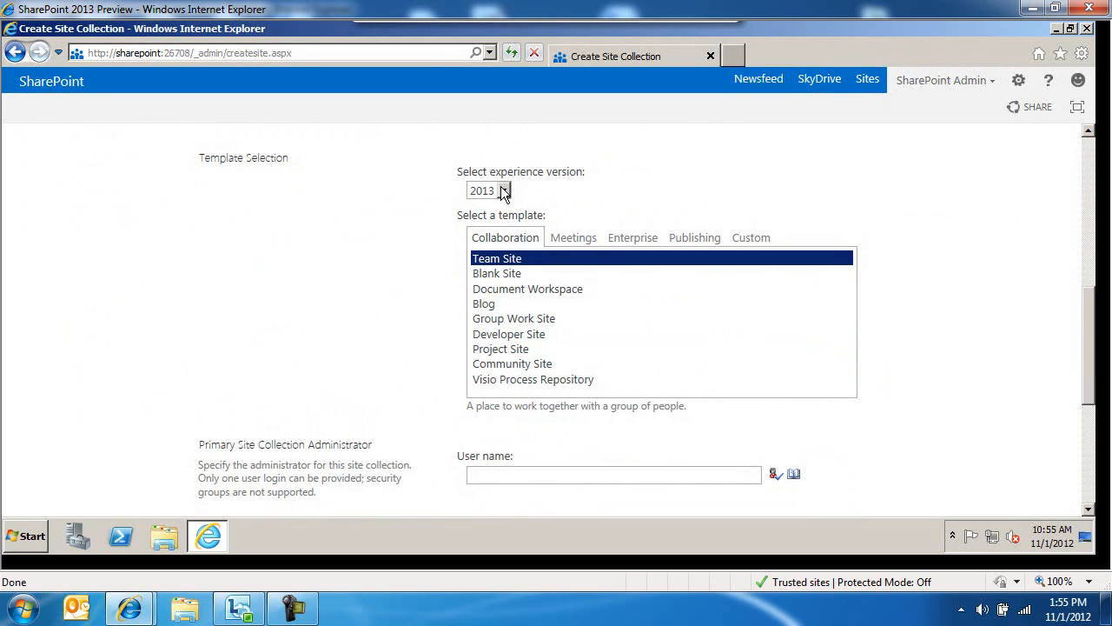
{"action": "left_click", "coordinate": [504, 189]}
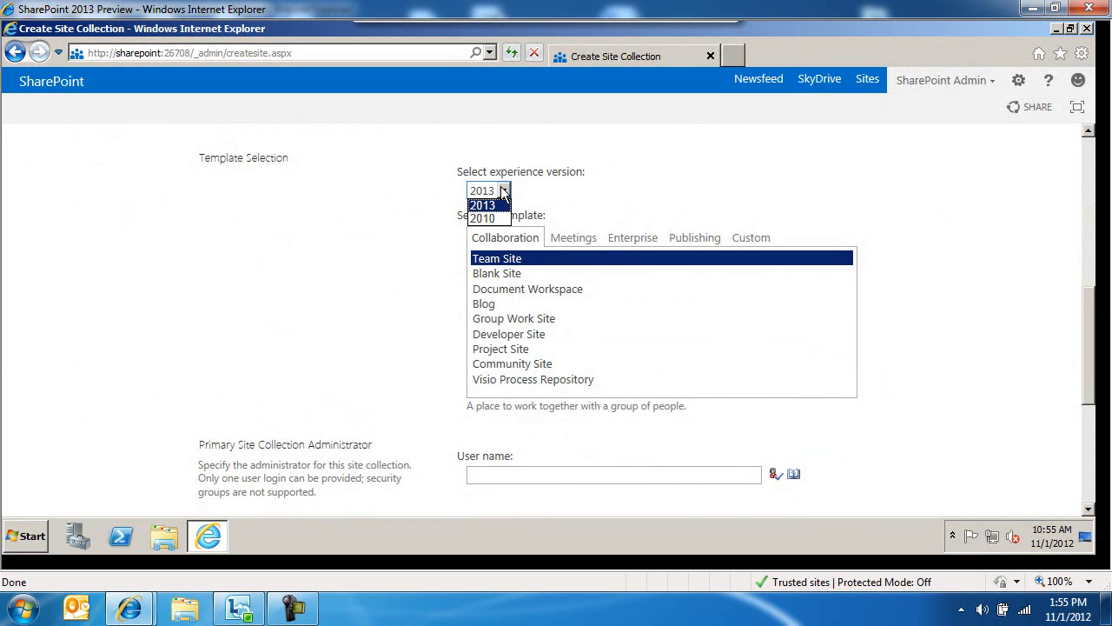
{"action": "left_click", "coordinate": [482, 205]}
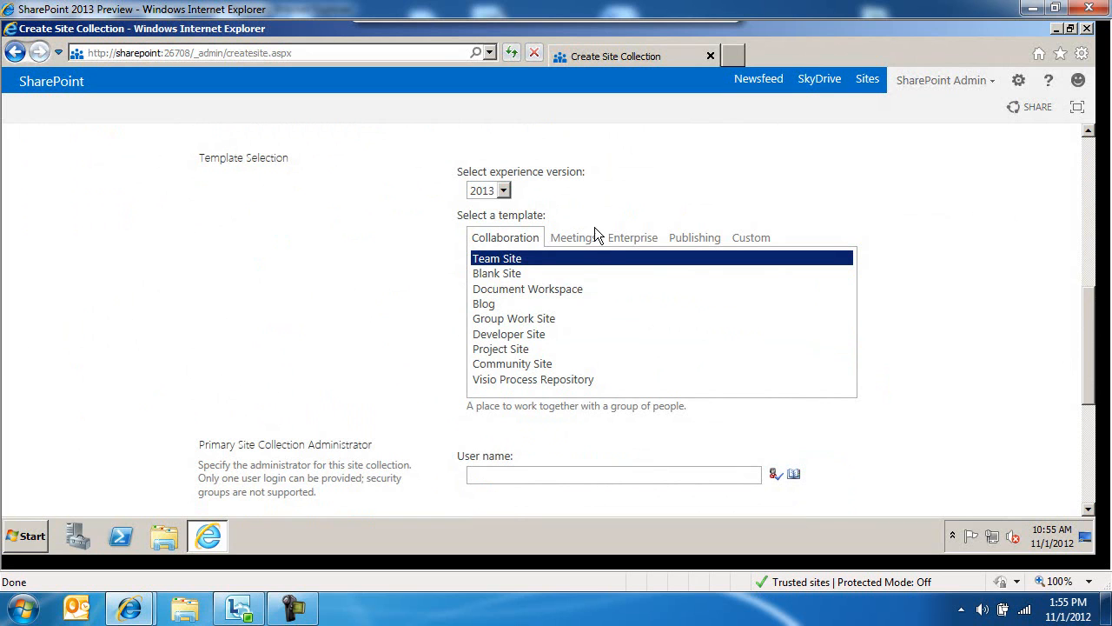
{"action": "mouse_move", "coordinate": [547, 218]}
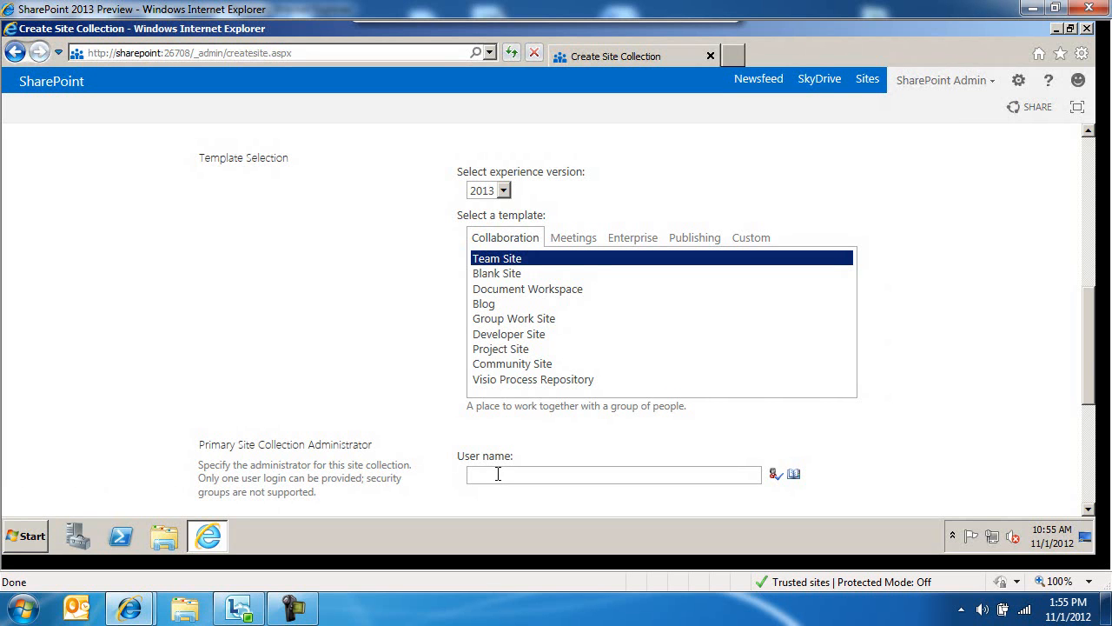
{"action": "scroll", "scroll_direction": "down", "scroll_amount": 3}
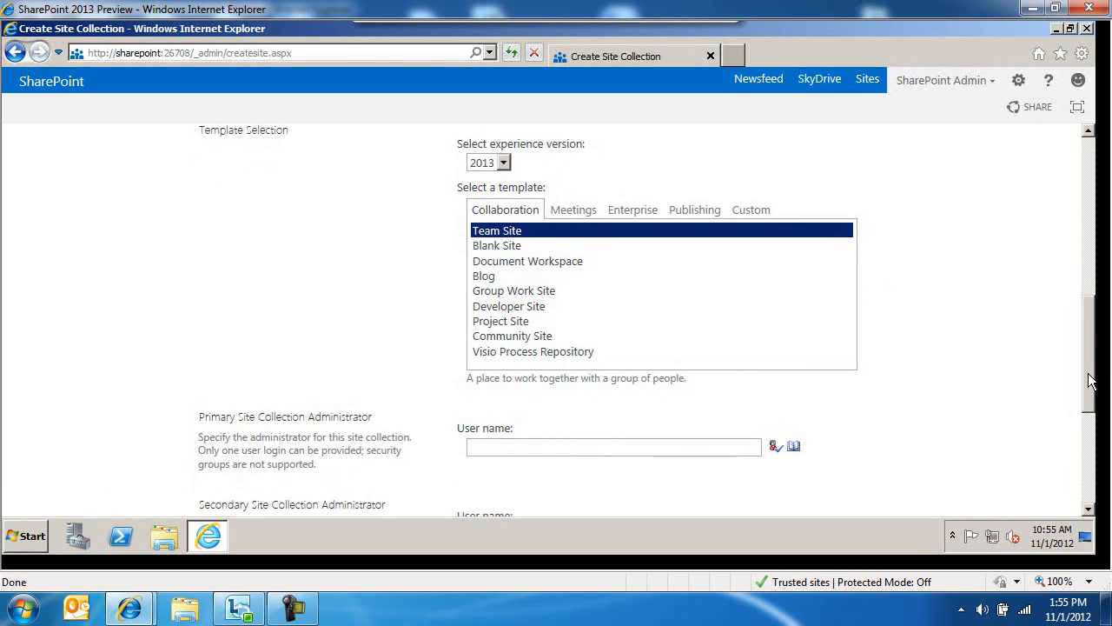
{"action": "scroll", "scroll_direction": "down", "scroll_amount": 3}
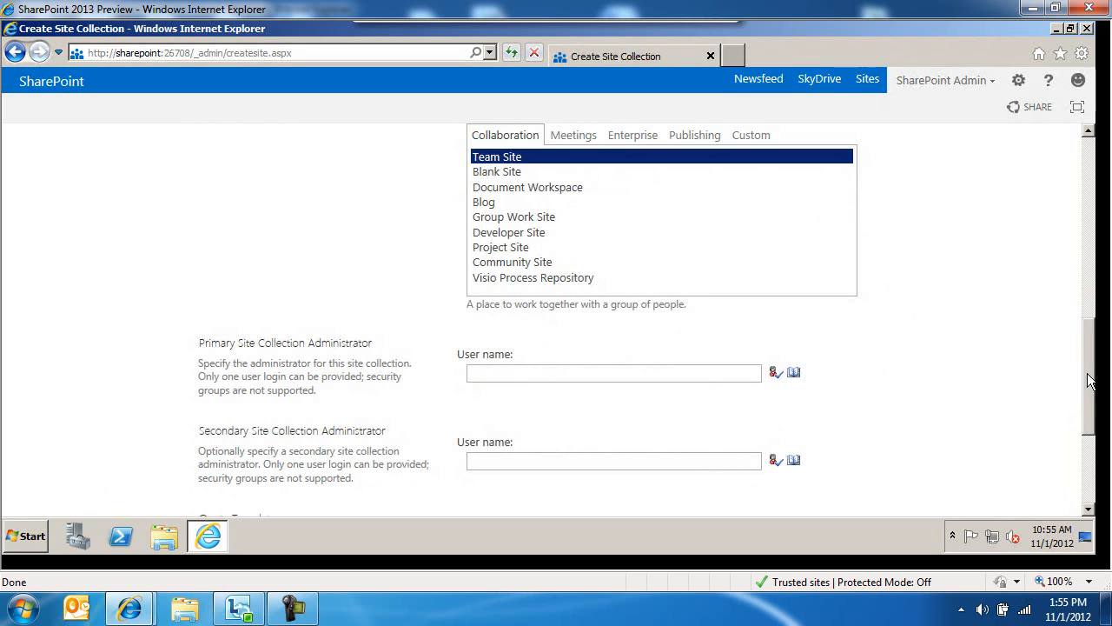
{"action": "mouse_move", "coordinate": [511, 393]}
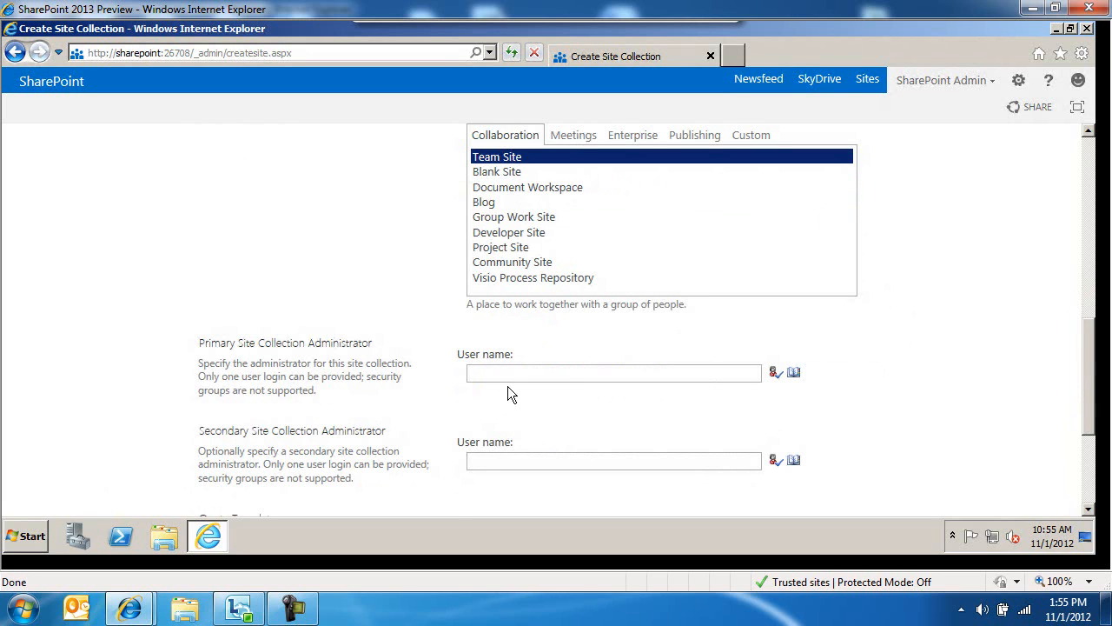
{"action": "type", "text": "sp"}
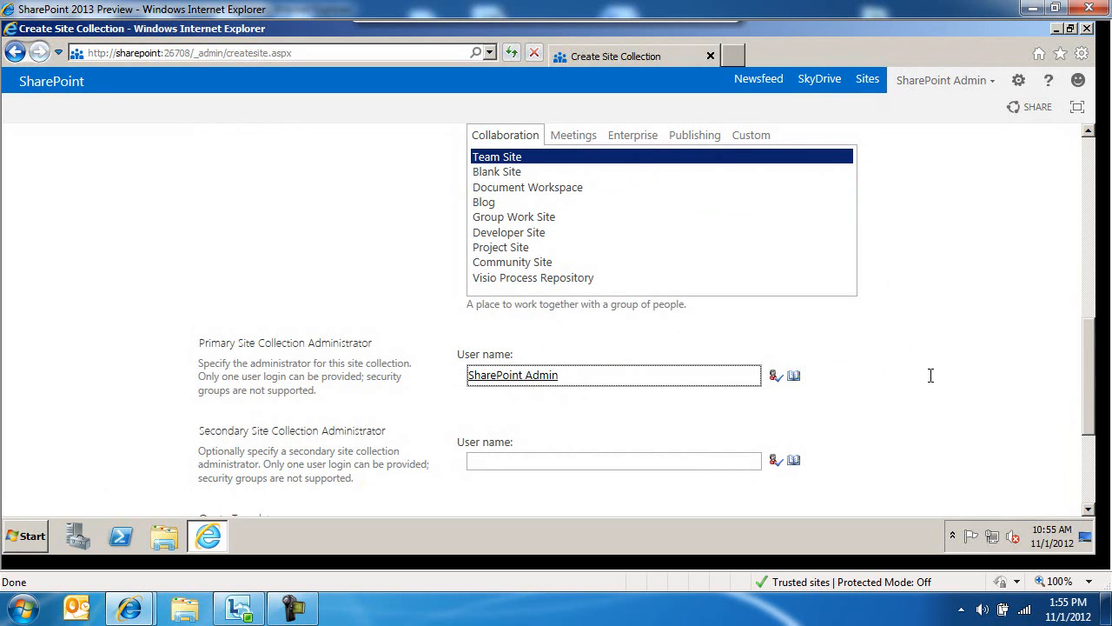
{"action": "scroll", "scroll_direction": "down", "scroll_amount": 3}
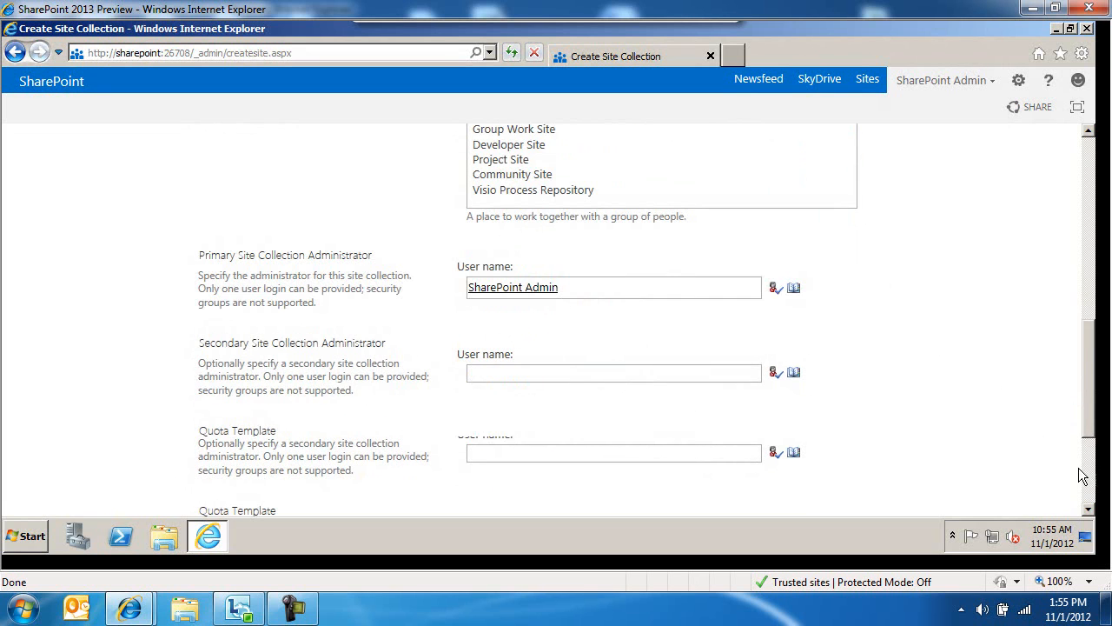
{"action": "scroll", "scroll_direction": "down", "scroll_amount": 3}
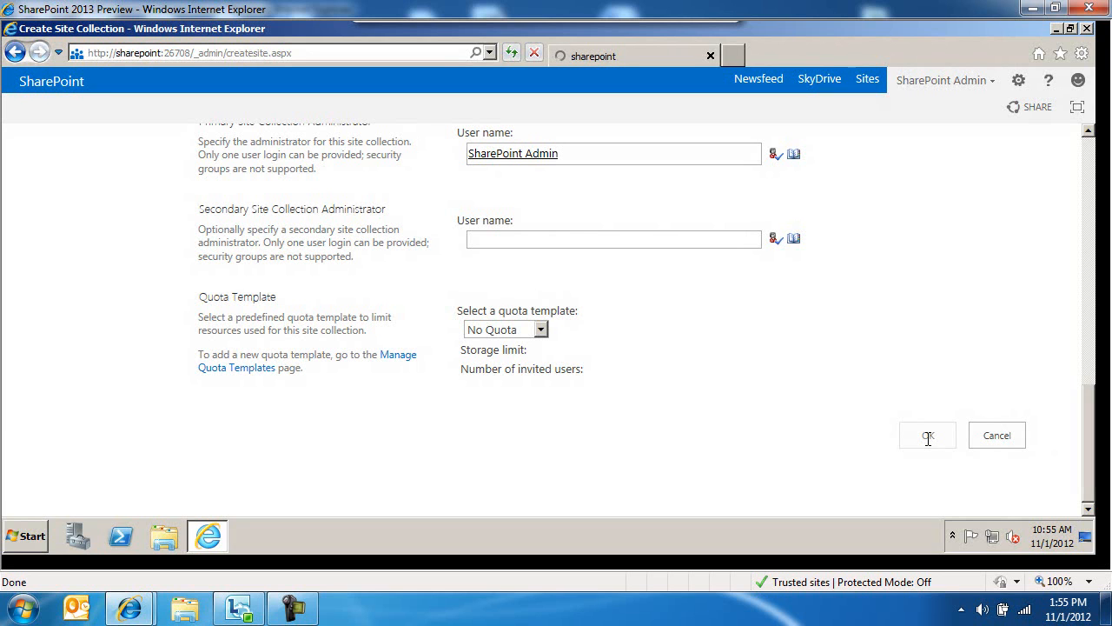
- Confirm the form with OK to create the Marketing site collection
{"action": "left_click", "coordinate": [928, 435]}
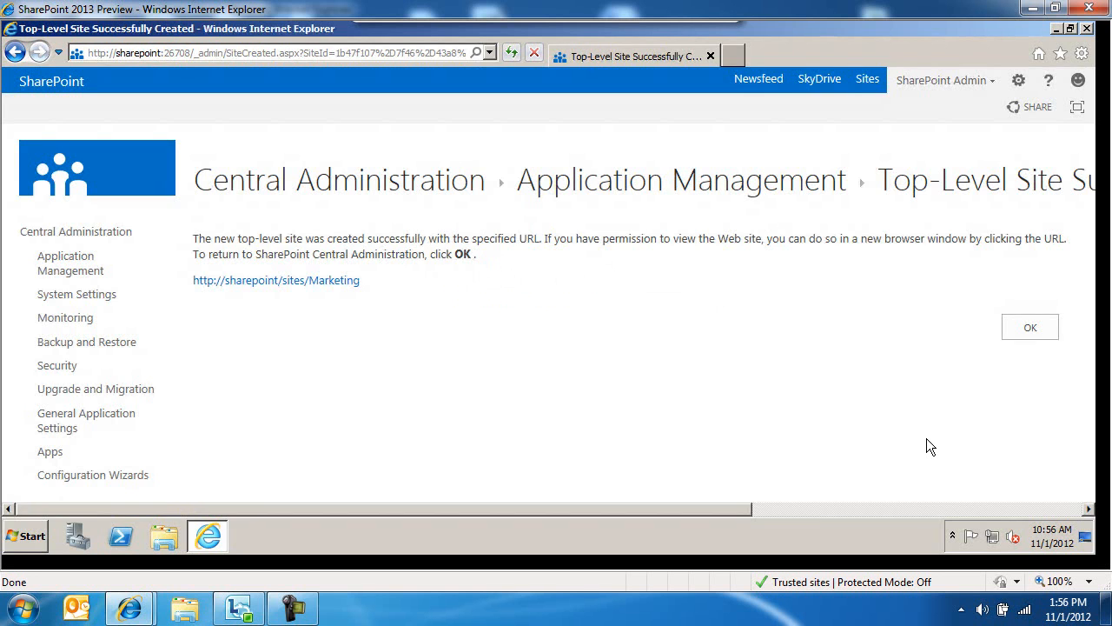
{"action": "mouse_move", "coordinate": [276, 280]}
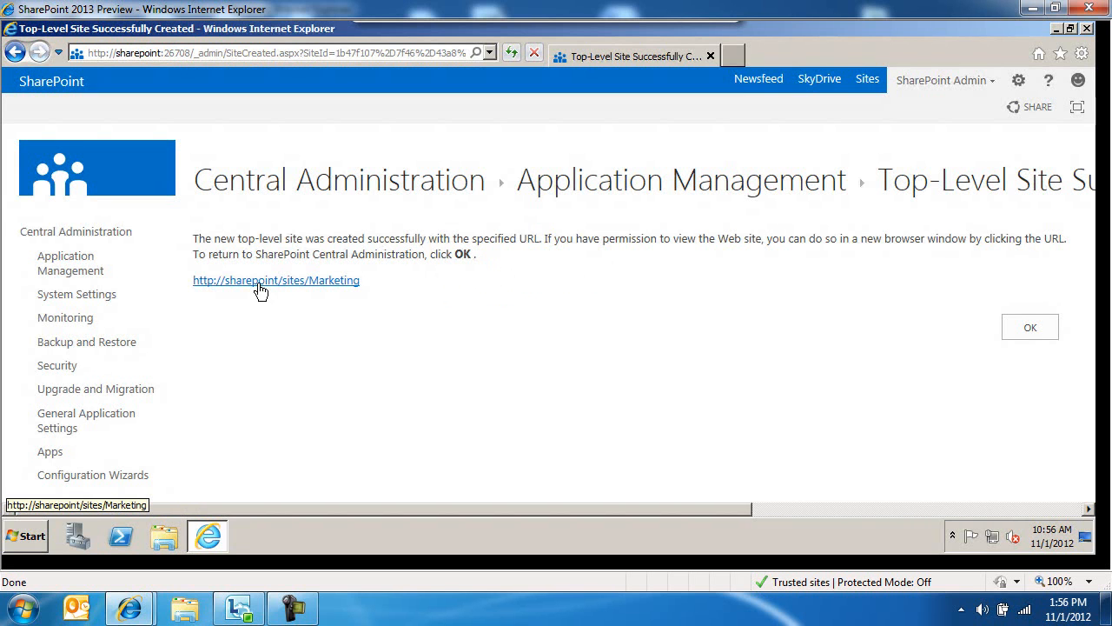
{"action": "left_click", "coordinate": [275, 280]}
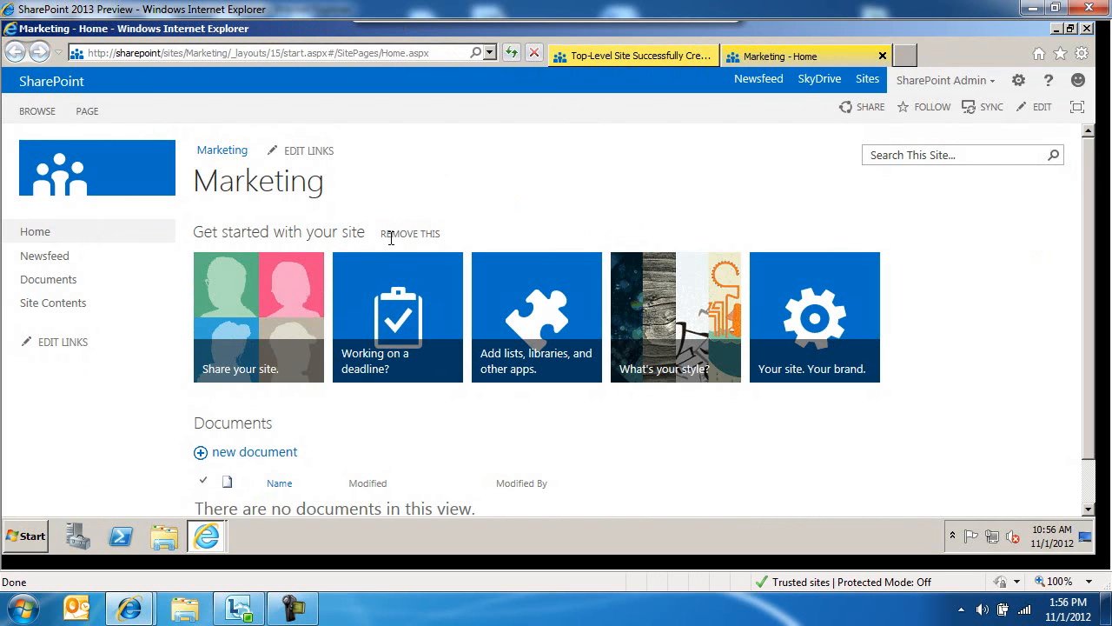
{"action": "mouse_move", "coordinate": [410, 232]}
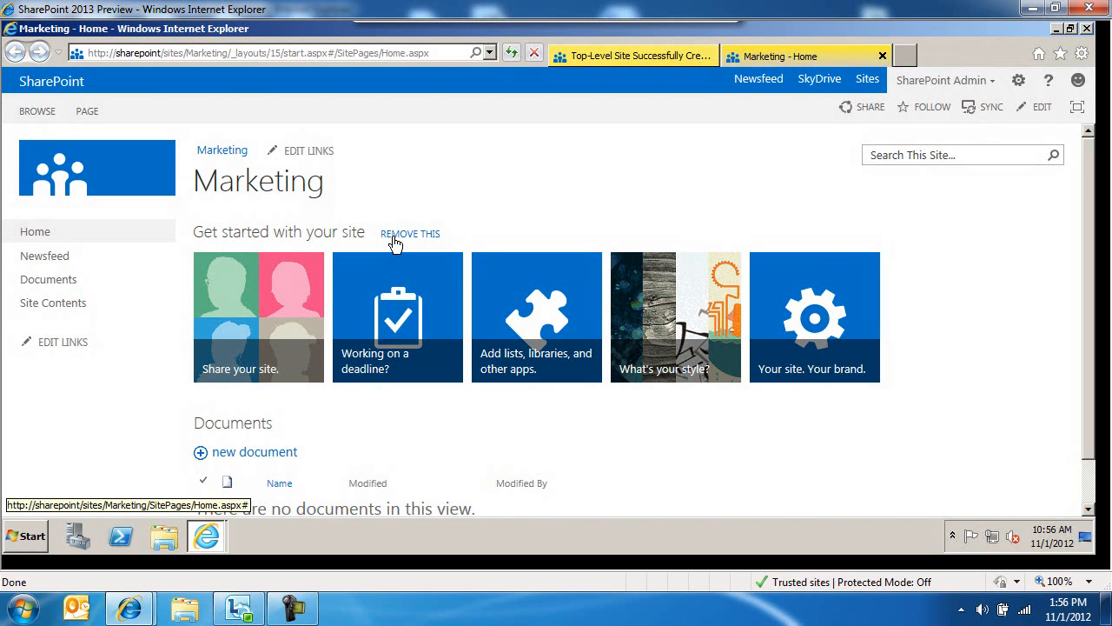
{"action": "mouse_move", "coordinate": [251, 424]}
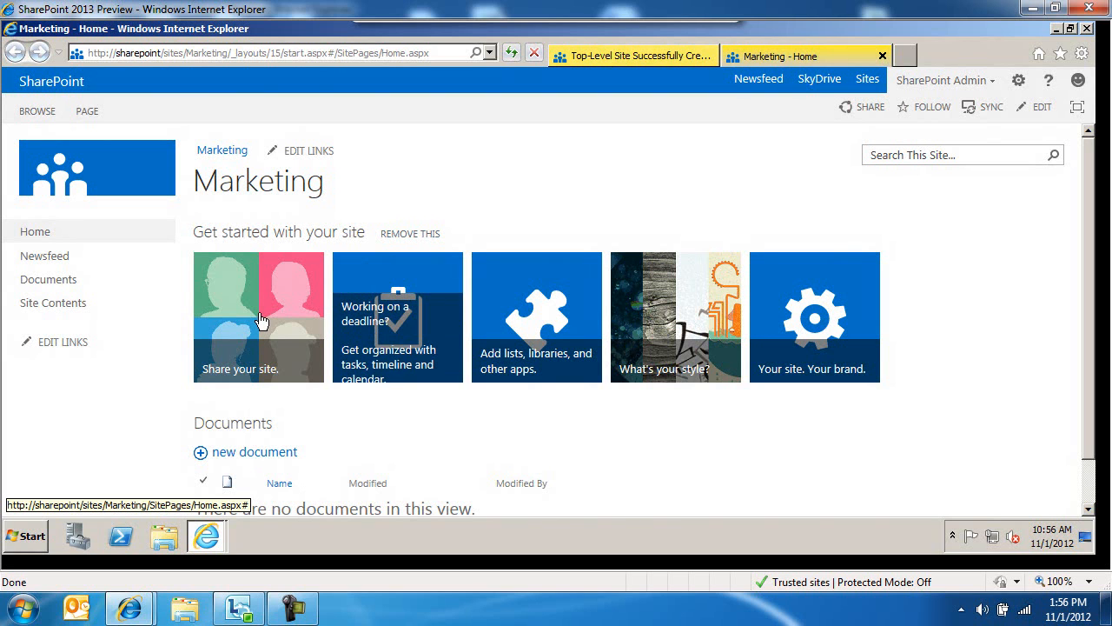
{"action": "mouse_move", "coordinate": [258, 316]}
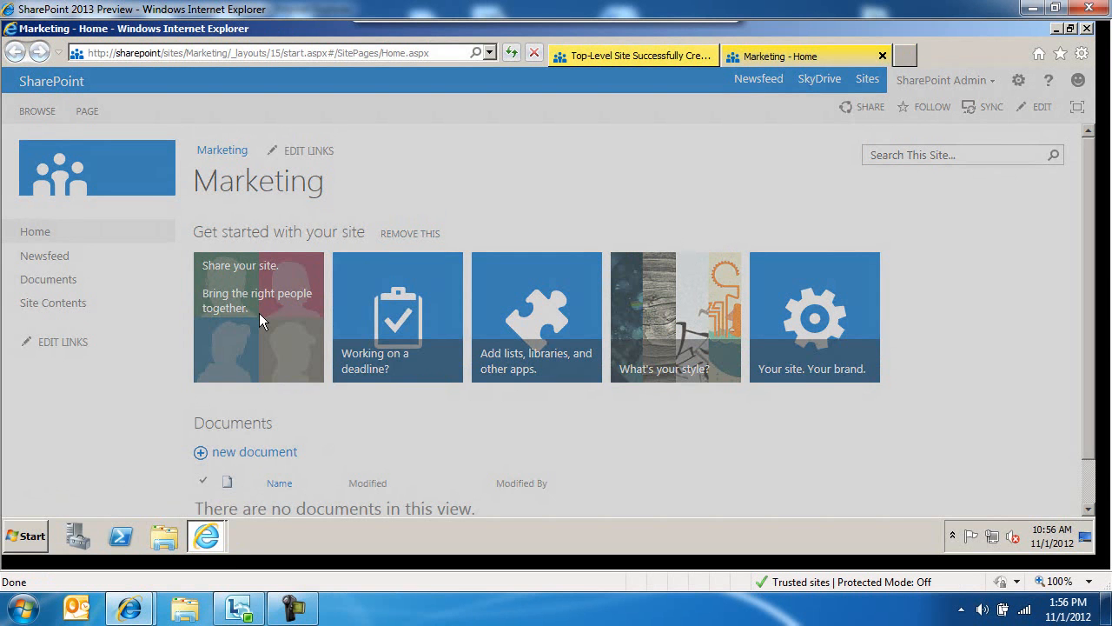
- Share the site with test\administrator as Marketing Owners [Full Control]
{"action": "left_click", "coordinate": [869, 106]}
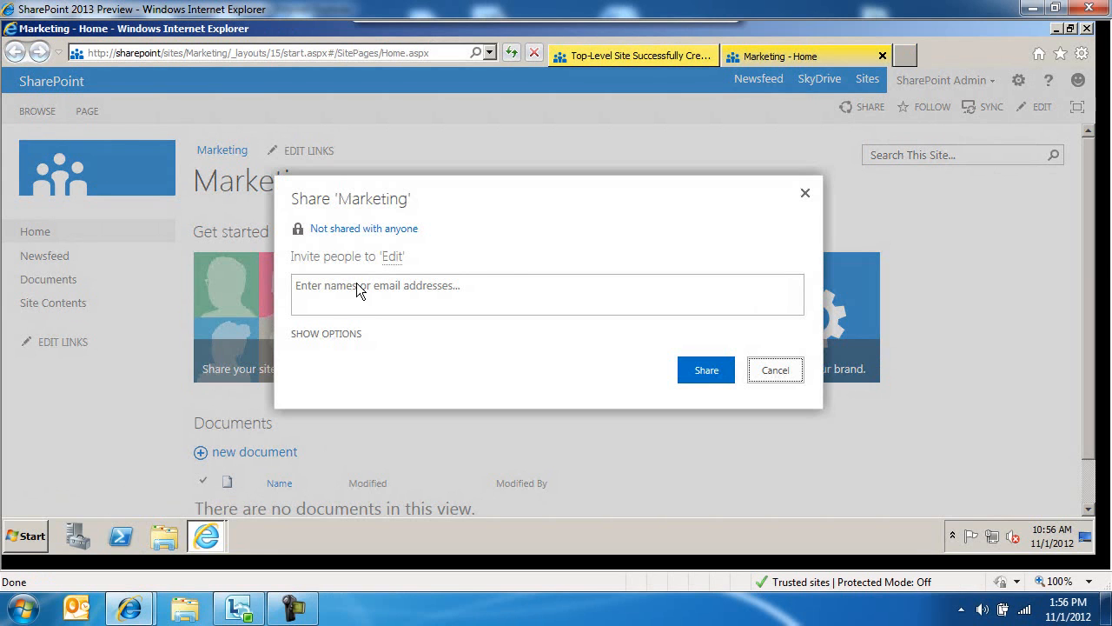
{"action": "left_click", "coordinate": [545, 293]}
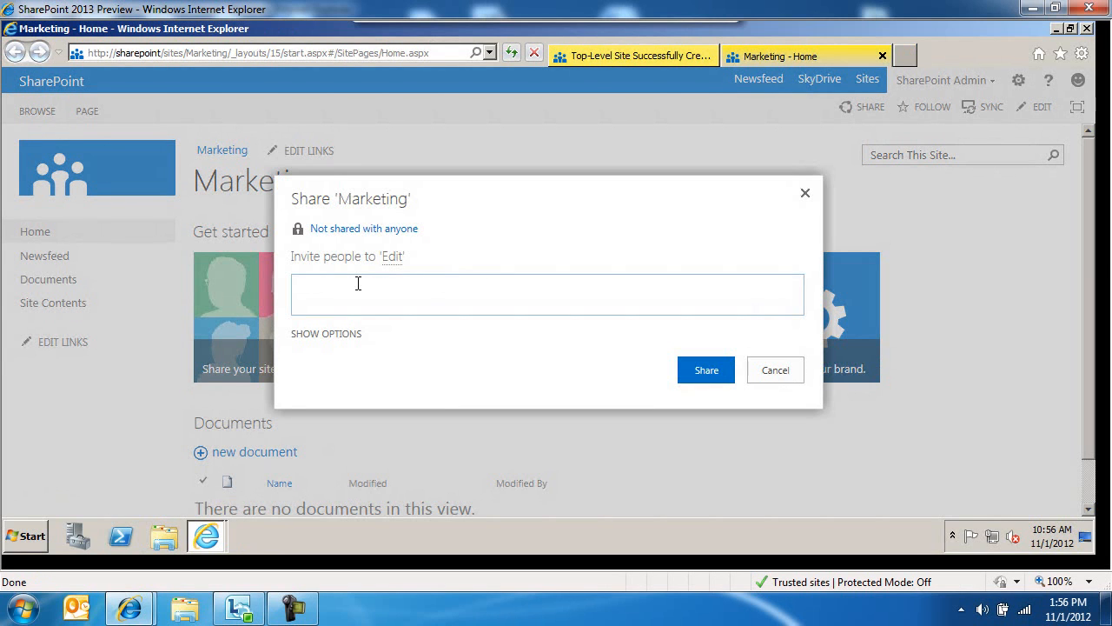
{"action": "type", "text": "test\\administ"}
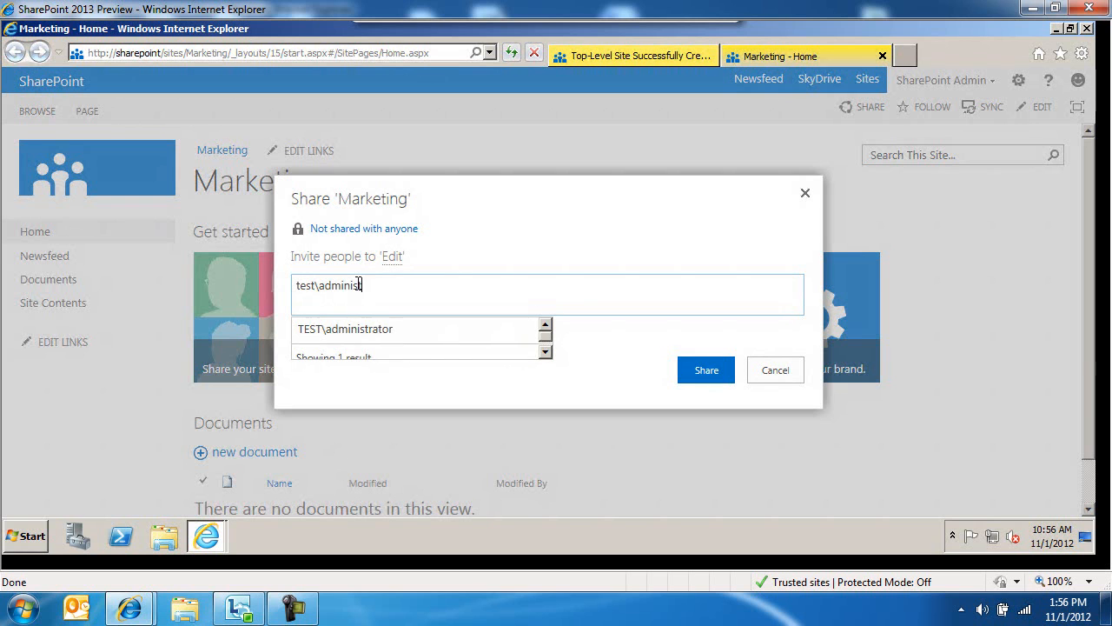
{"action": "left_click", "coordinate": [344, 328]}
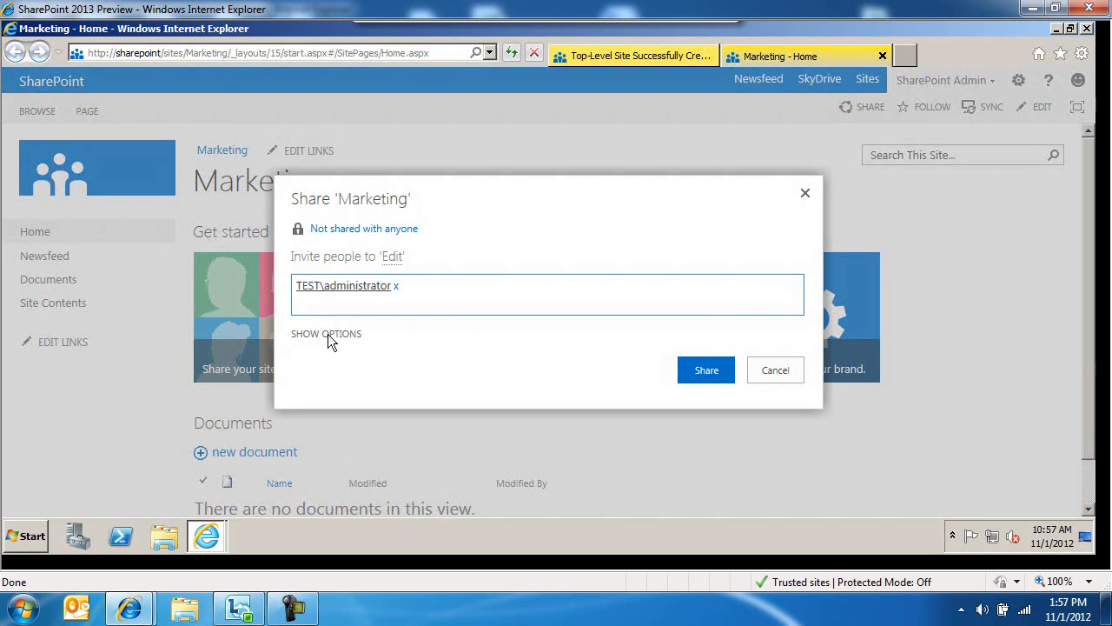
{"action": "left_click", "coordinate": [327, 334]}
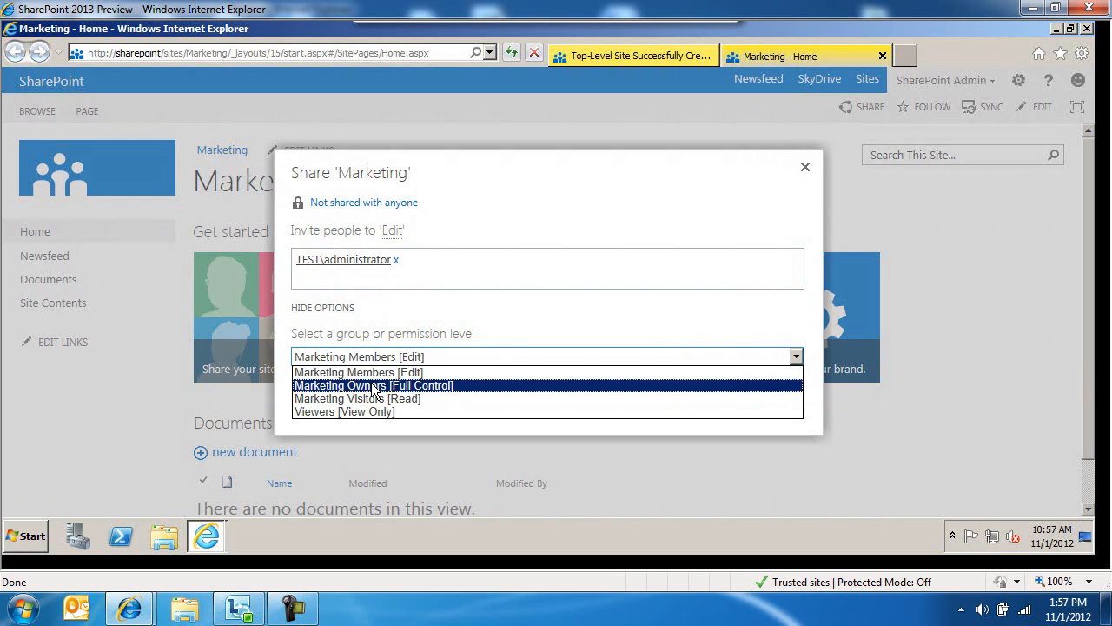
{"action": "left_click", "coordinate": [373, 385]}
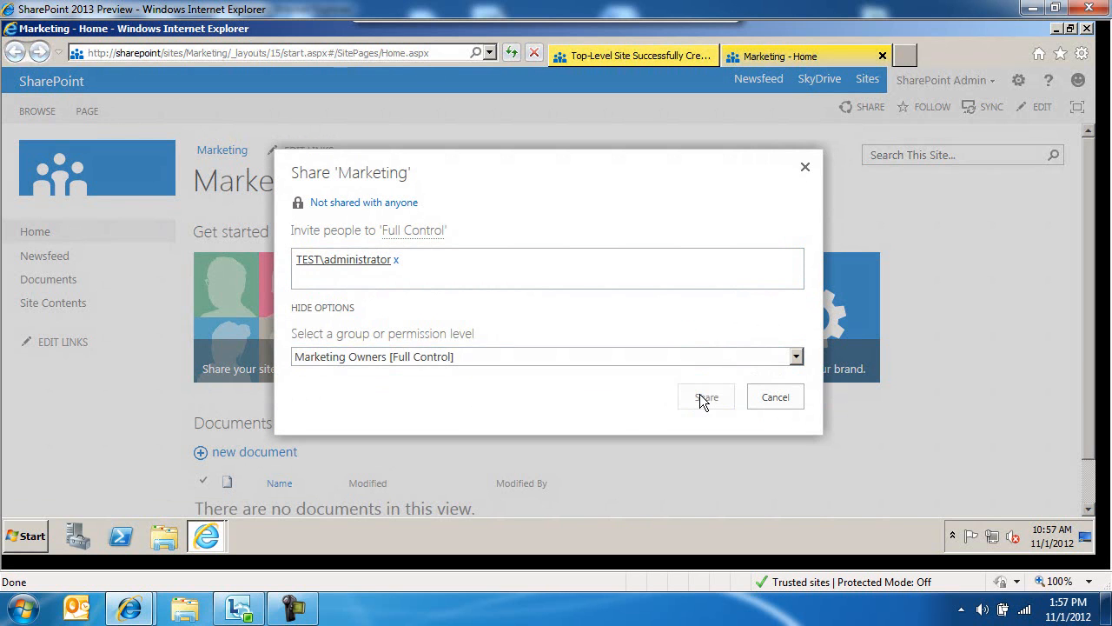
{"action": "left_click", "coordinate": [705, 396]}
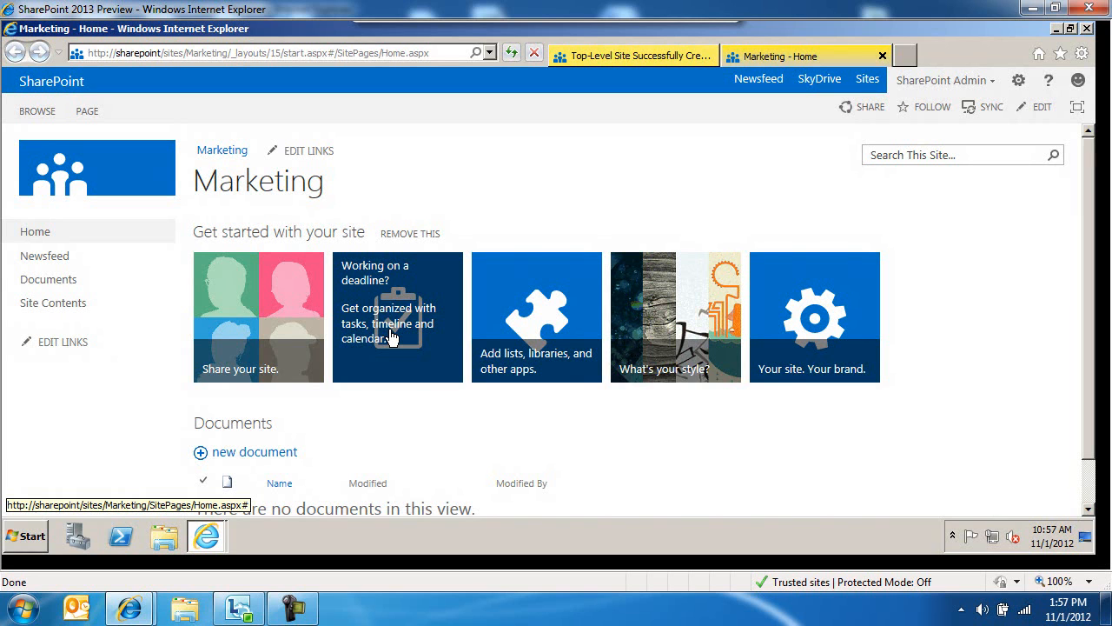
{"action": "mouse_move", "coordinate": [518, 351]}
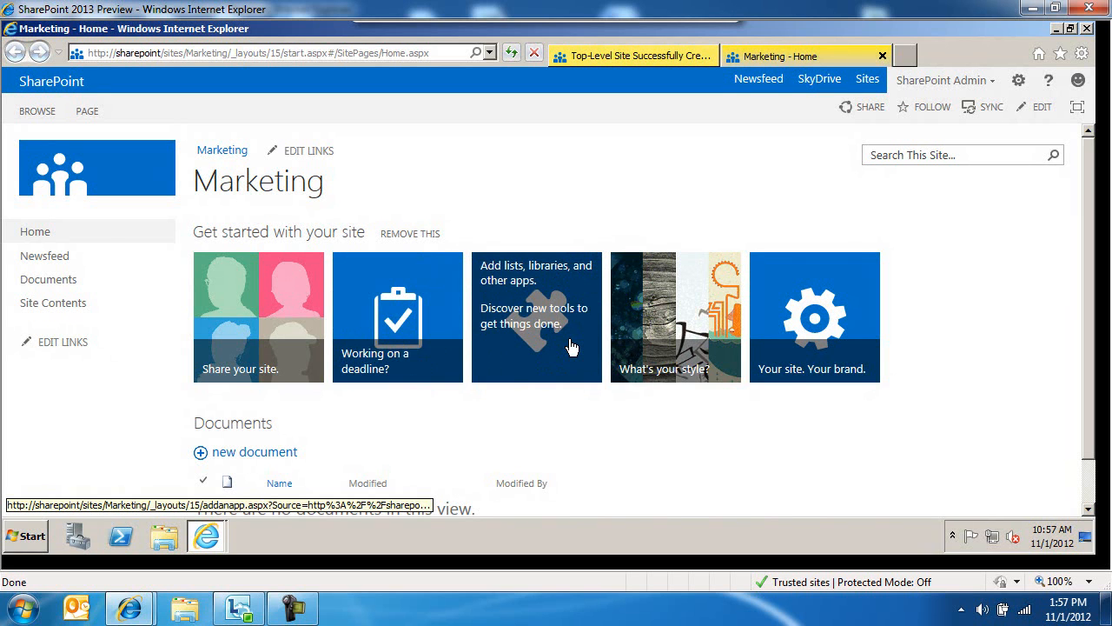
- Show the Your Apps page from the 'Add lists, libraries, and other apps' tile
{"action": "left_click", "coordinate": [535, 316]}
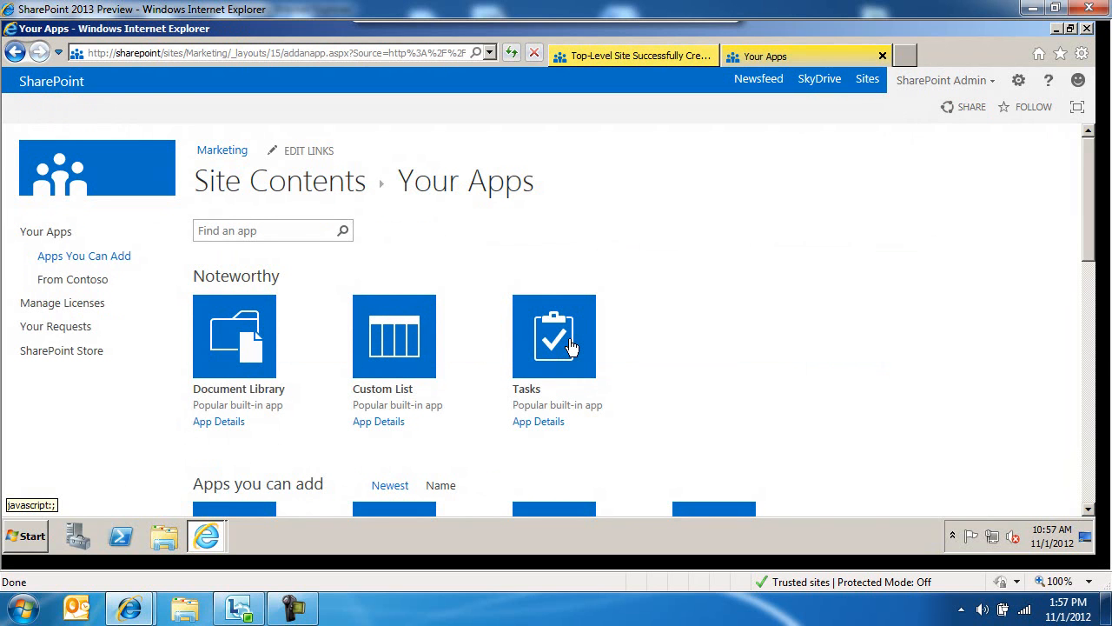
{"action": "mouse_move", "coordinate": [1093, 234]}
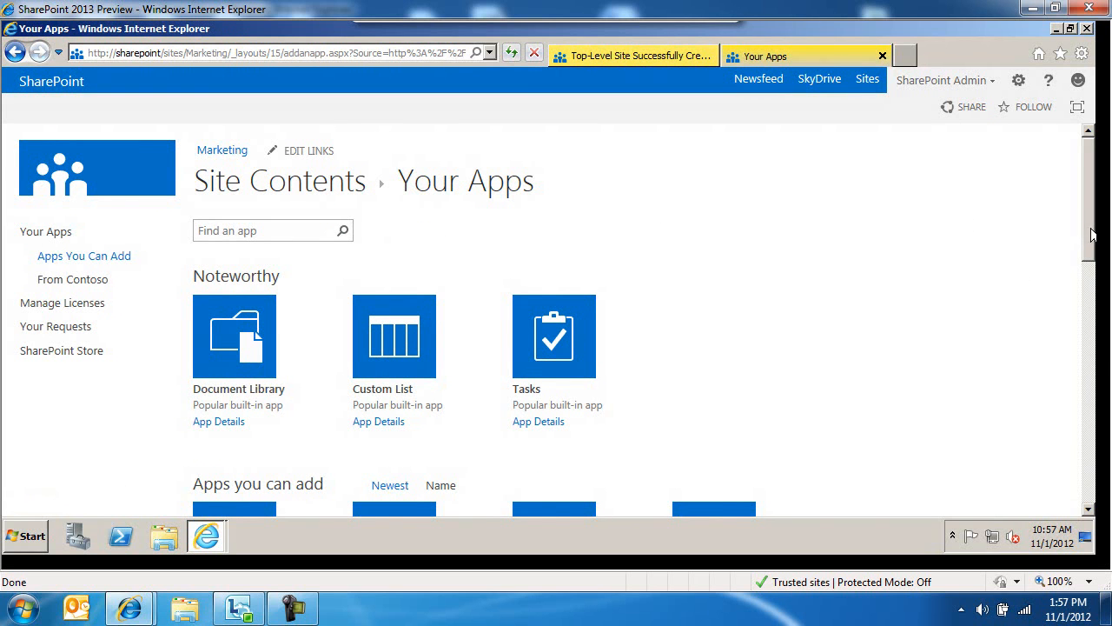
{"action": "scroll", "scroll_direction": "down", "scroll_amount": 3}
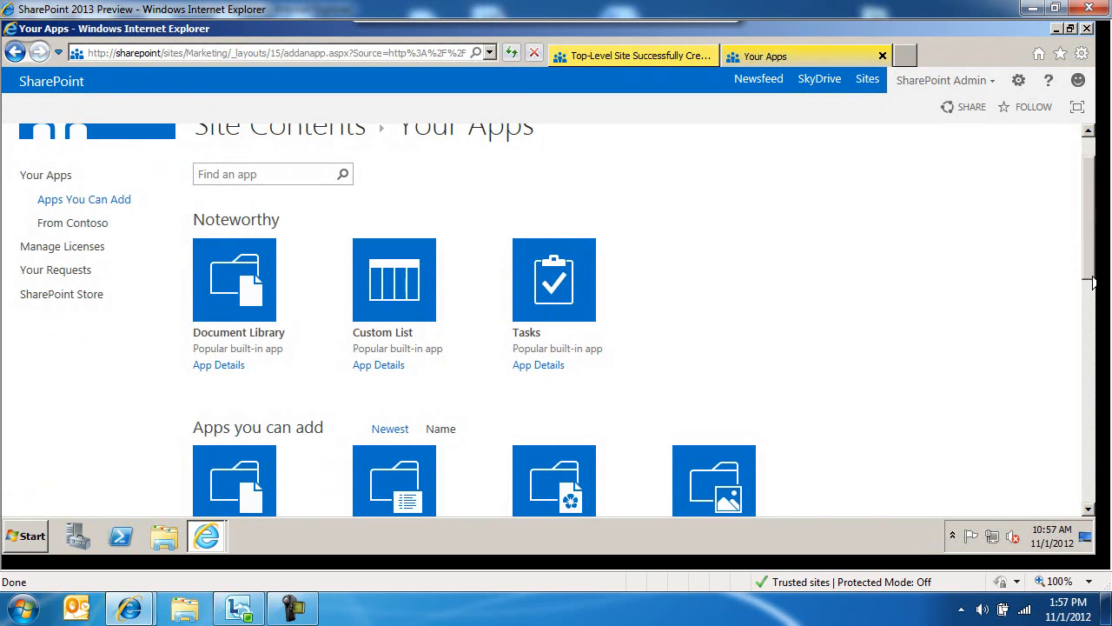
{"action": "scroll", "scroll_direction": "down", "scroll_amount": 3}
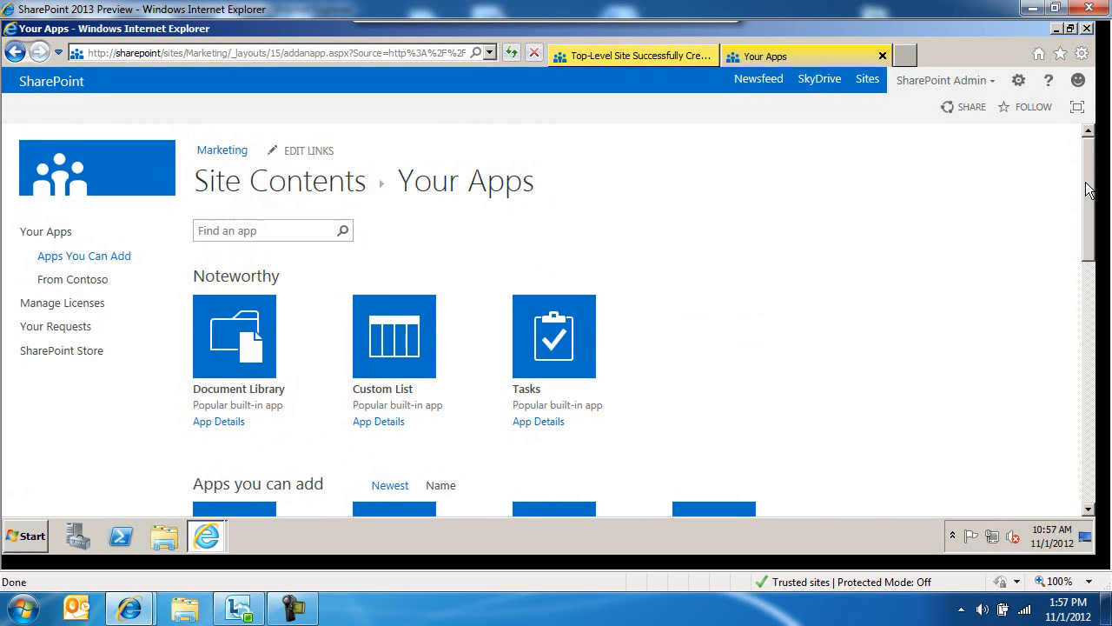
{"action": "mouse_move", "coordinate": [61, 351]}
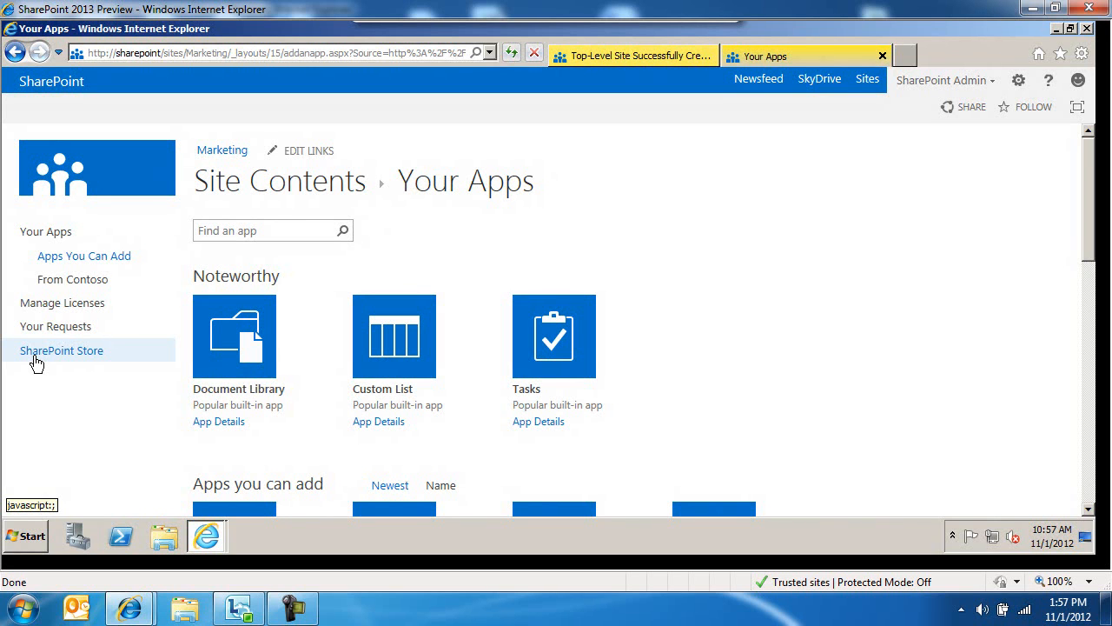
{"action": "mouse_move", "coordinate": [224, 346]}
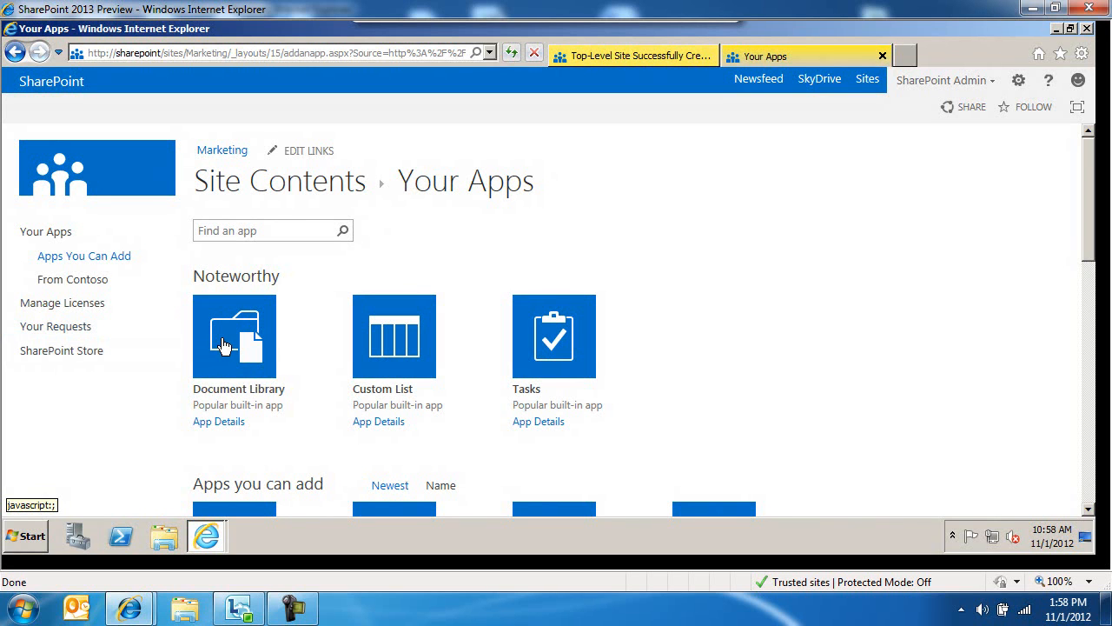
- Add a Document Library app named doc lib app and return to the home page
{"action": "left_click", "coordinate": [233, 337]}
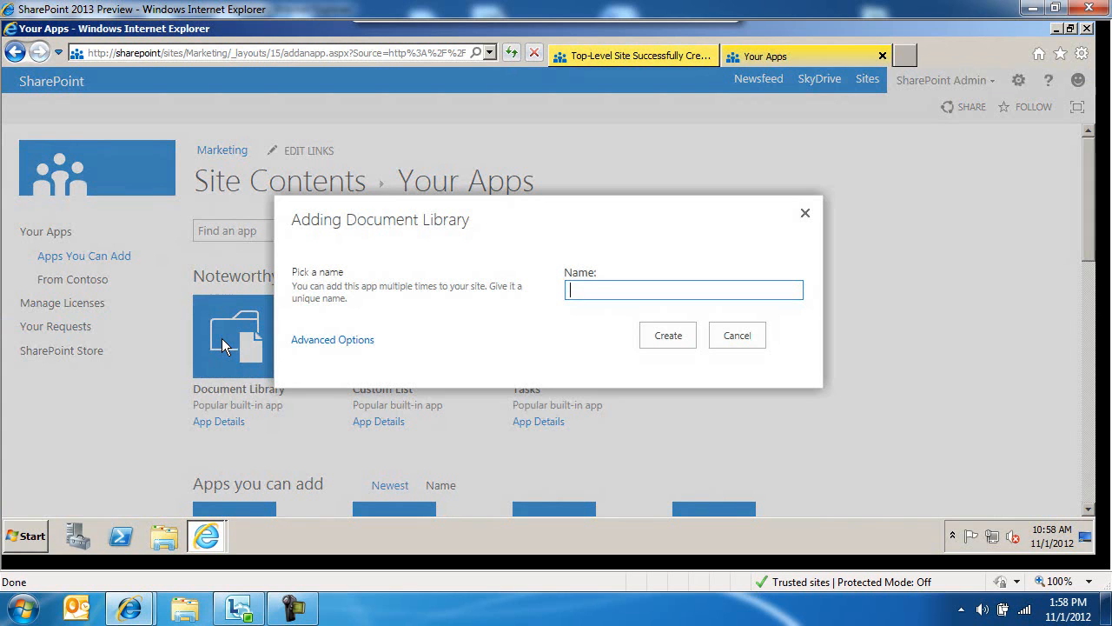
{"action": "type", "text": "doc lib app"}
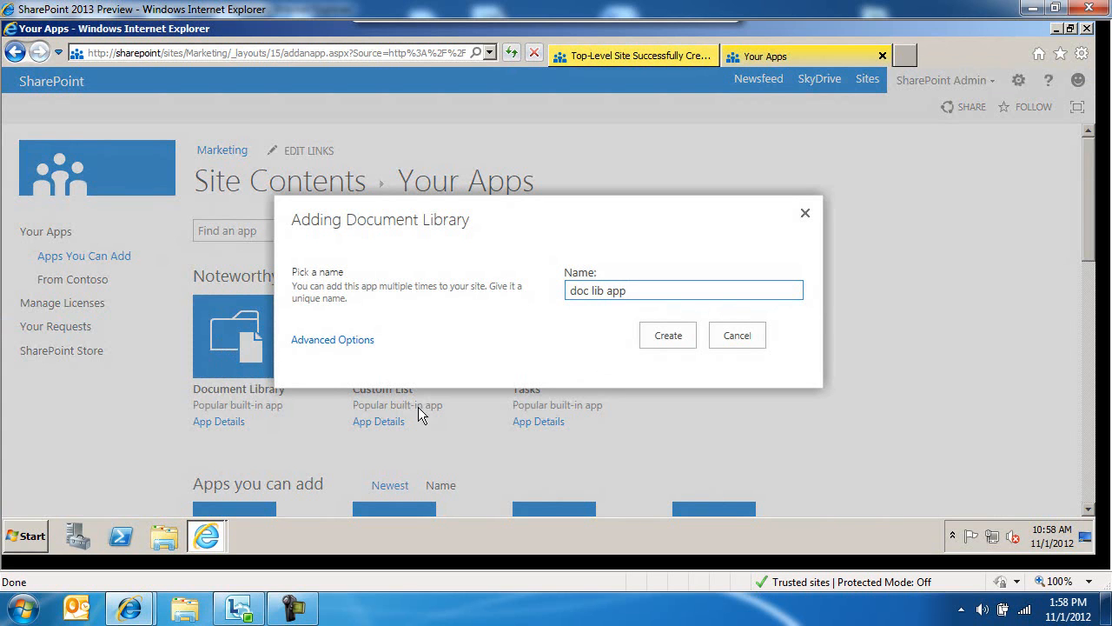
{"action": "left_click", "coordinate": [667, 334]}
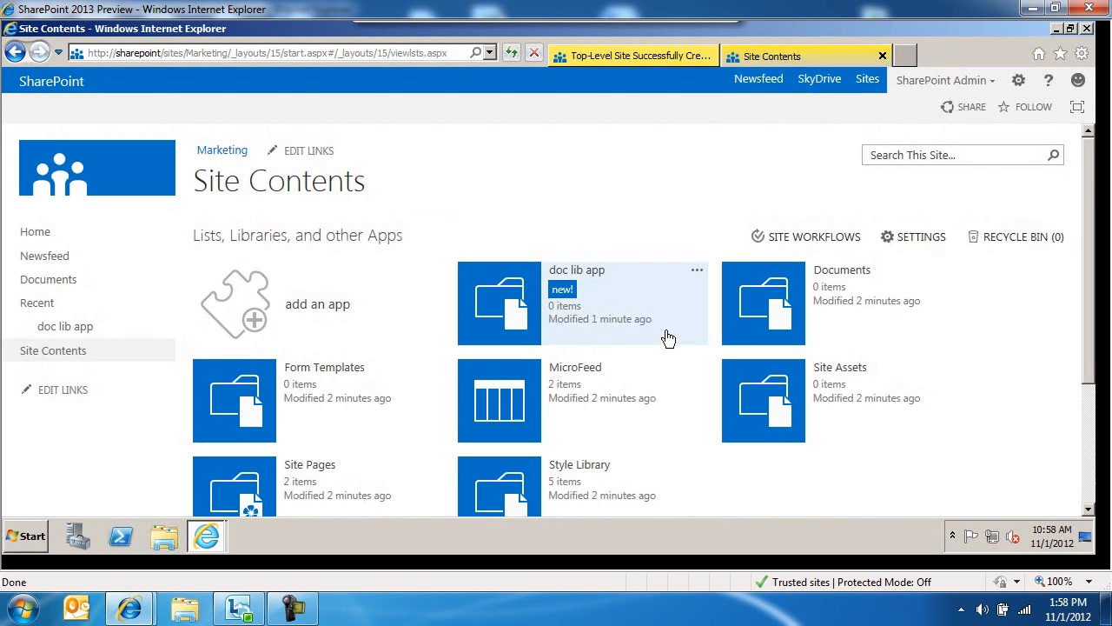
{"action": "left_click", "coordinate": [35, 231]}
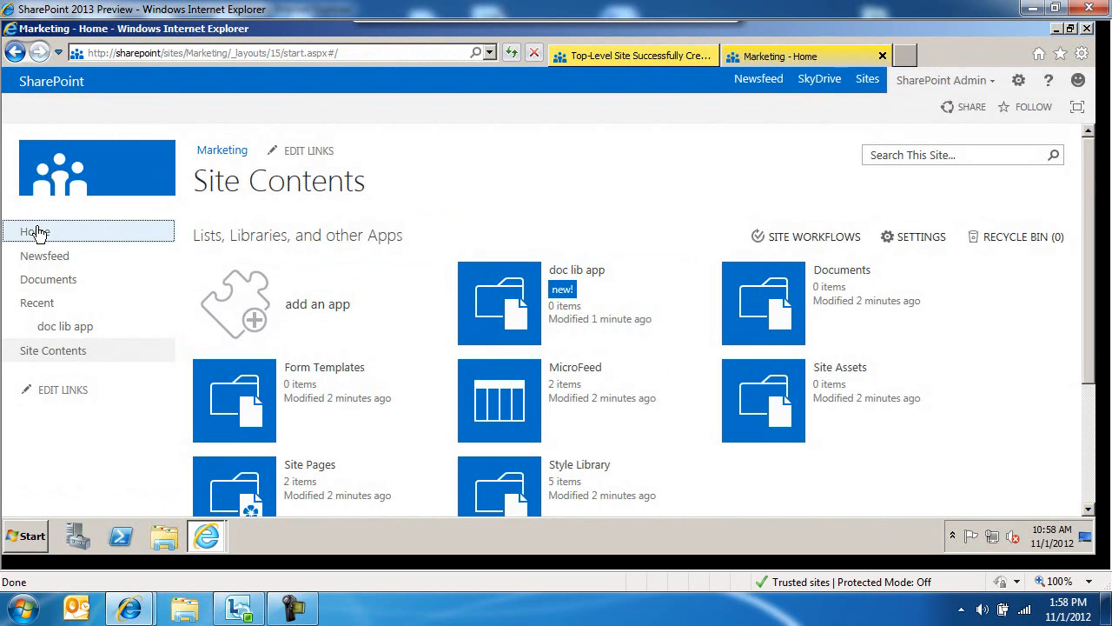
{"action": "left_click", "coordinate": [34, 231]}
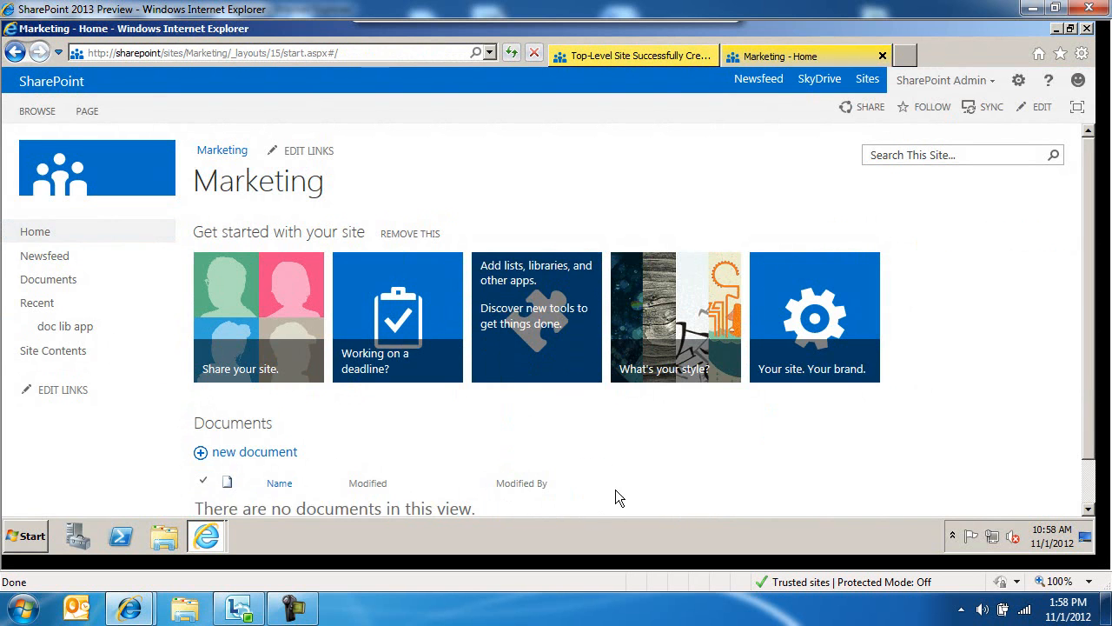
- Show the Change the look gallery from the 'What's your style?' tile
{"action": "left_click", "coordinate": [674, 316]}
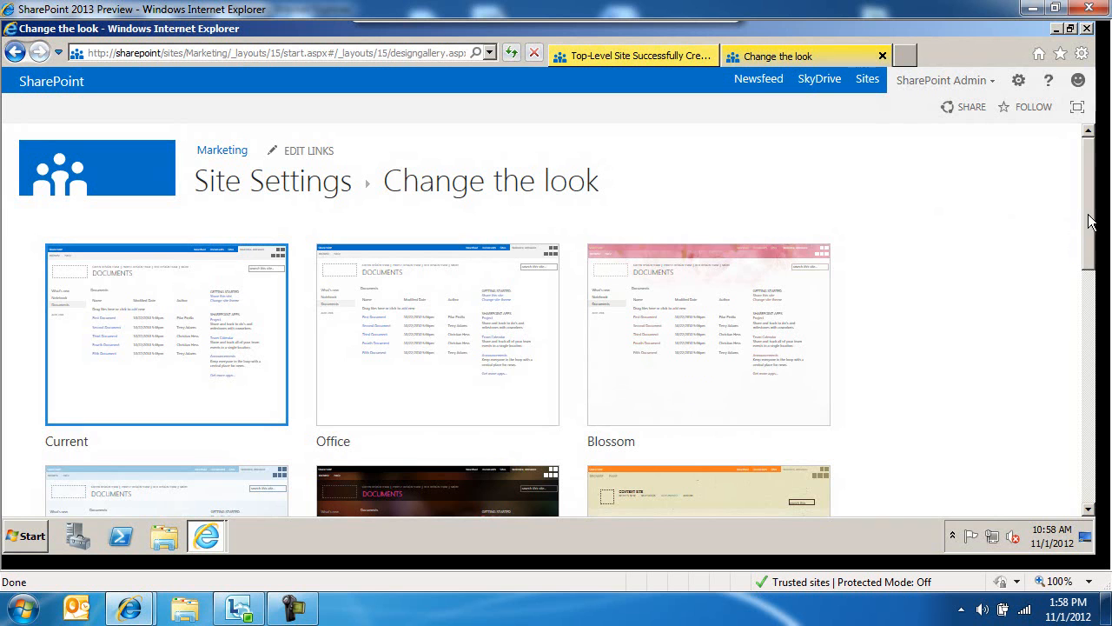
{"action": "scroll", "scroll_direction": "down", "scroll_amount": 3}
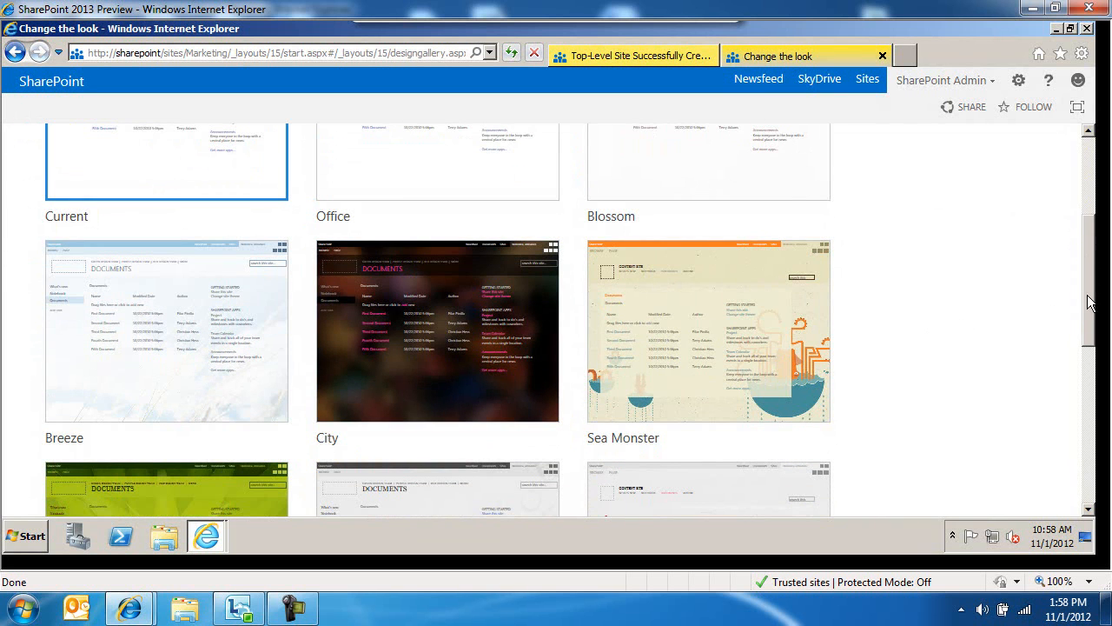
{"action": "mouse_move", "coordinate": [1021, 330]}
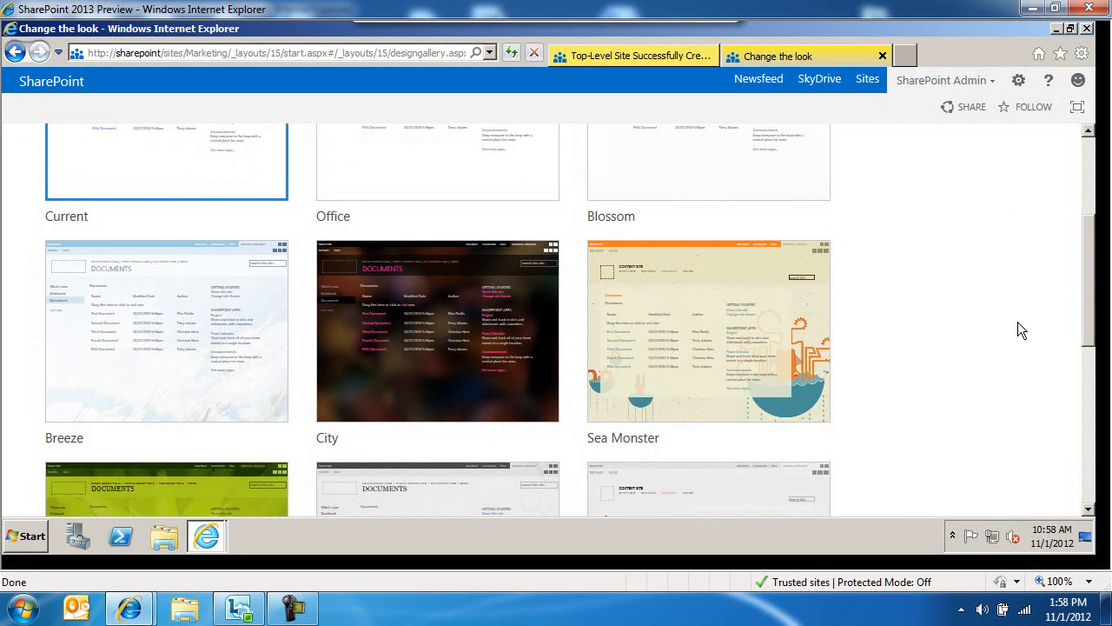
{"action": "mouse_move", "coordinate": [403, 369]}
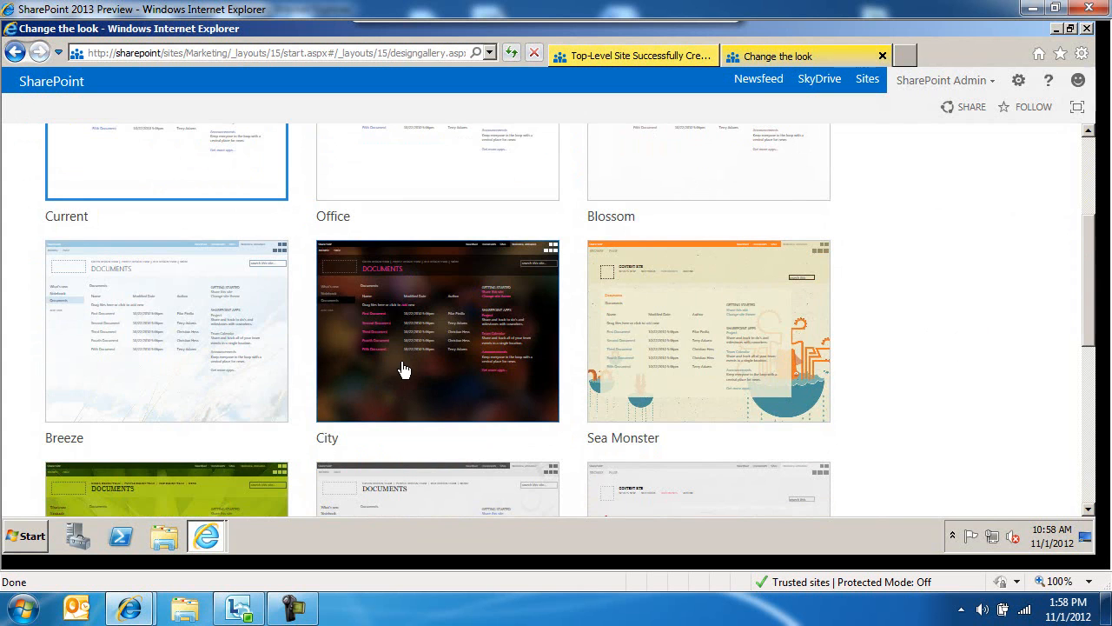
- Try out the dark City look and keep it for the Marketing site
{"action": "left_click", "coordinate": [437, 330]}
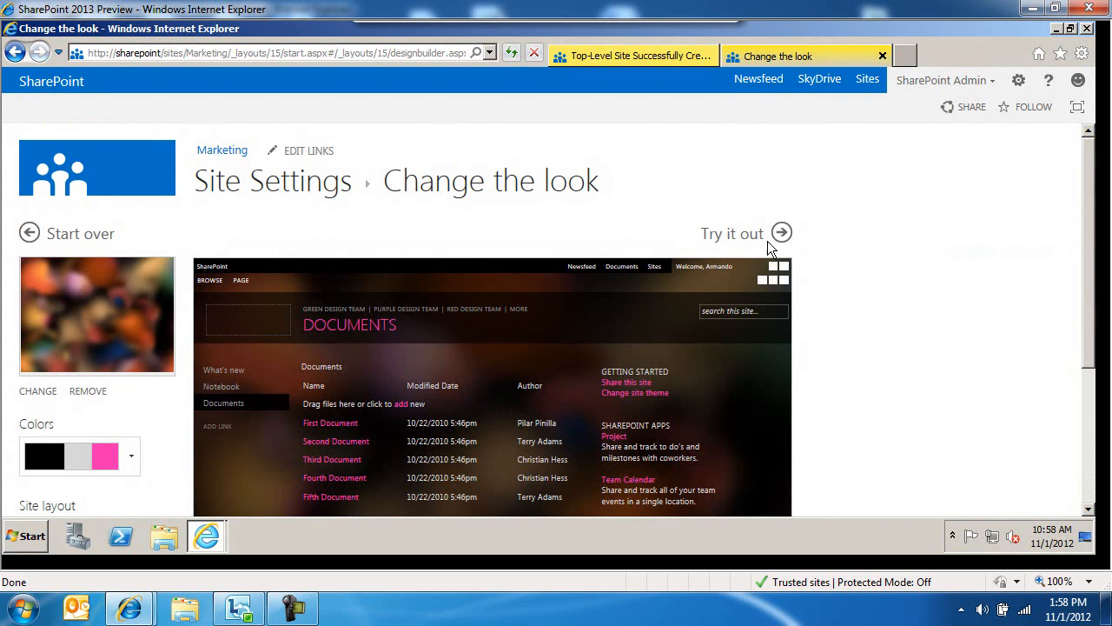
{"action": "left_click", "coordinate": [733, 233]}
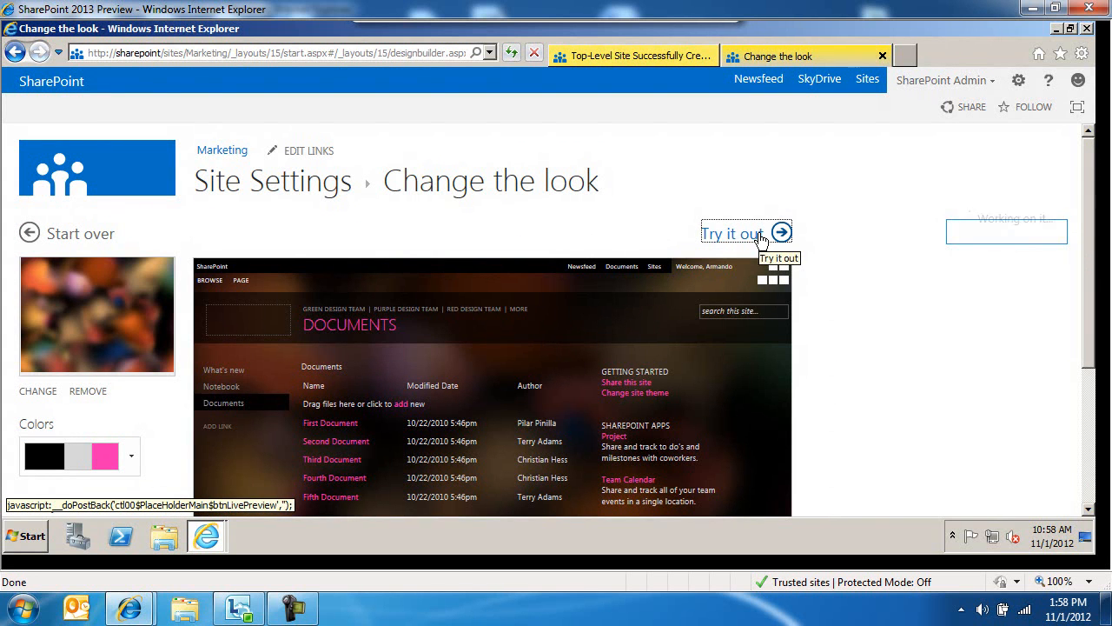
{"action": "left_click", "coordinate": [734, 233]}
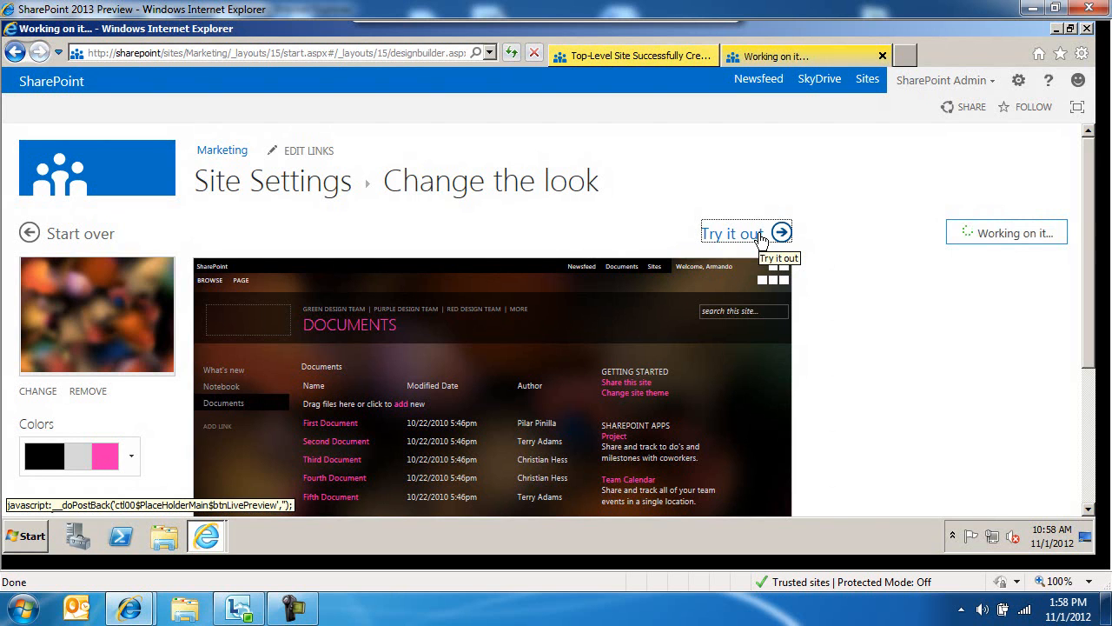
{"action": "left_click", "coordinate": [734, 233]}
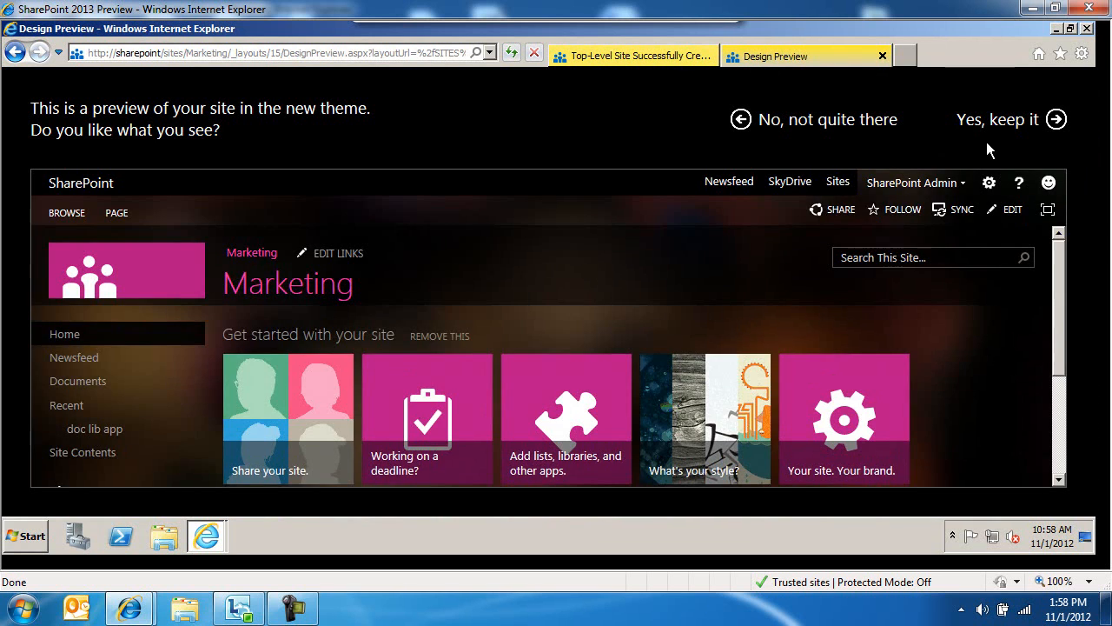
{"action": "left_click", "coordinate": [997, 118]}
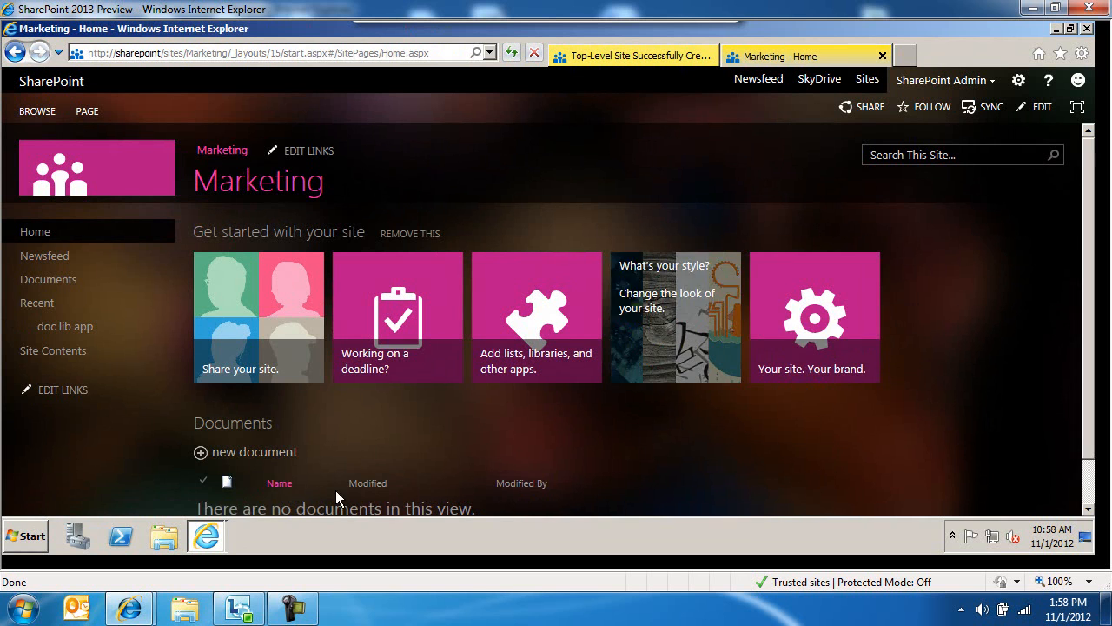
{"action": "mouse_move", "coordinate": [676, 373]}
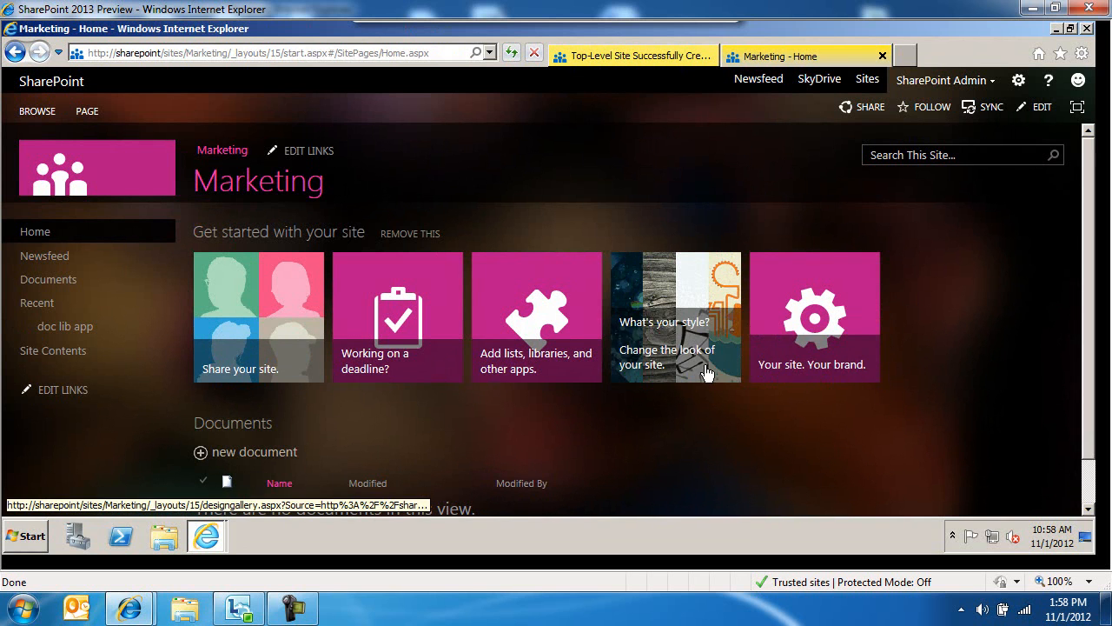
{"action": "mouse_move", "coordinate": [813, 334]}
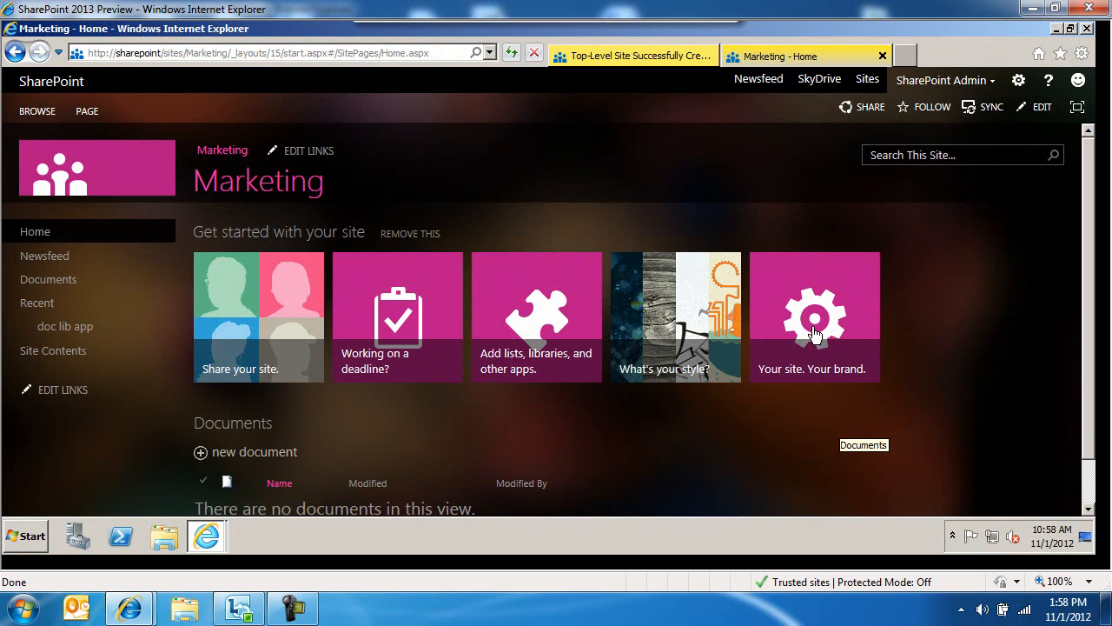
- Enter the site description "This is for you guys" via the 'Your site. Your brand.' tile and confirm with OK
{"action": "left_click", "coordinate": [814, 316]}
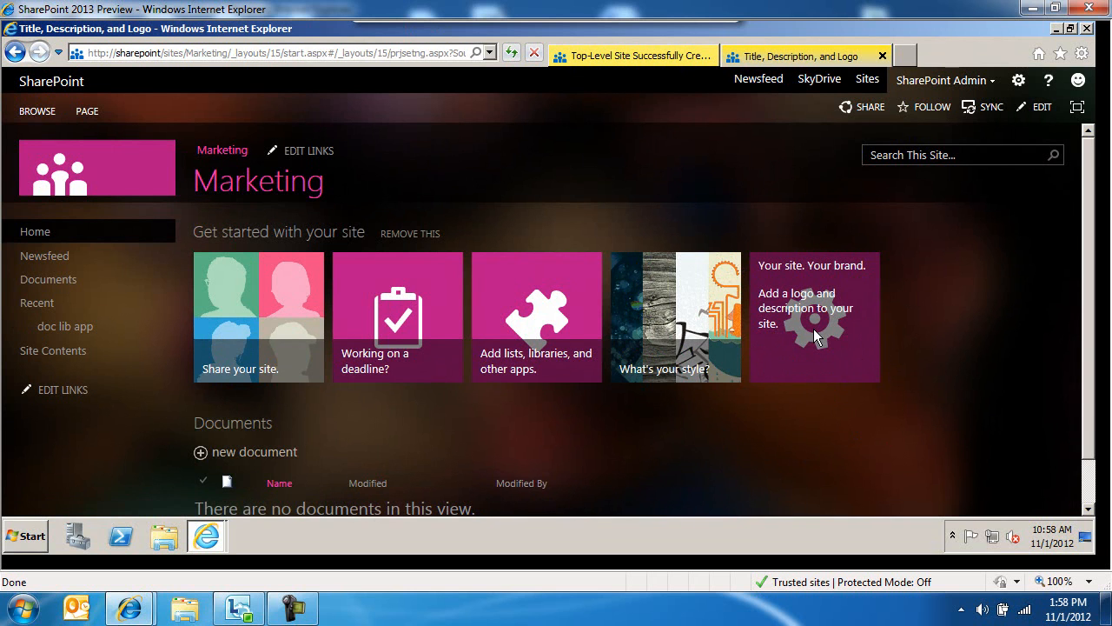
{"action": "left_click", "coordinate": [810, 309]}
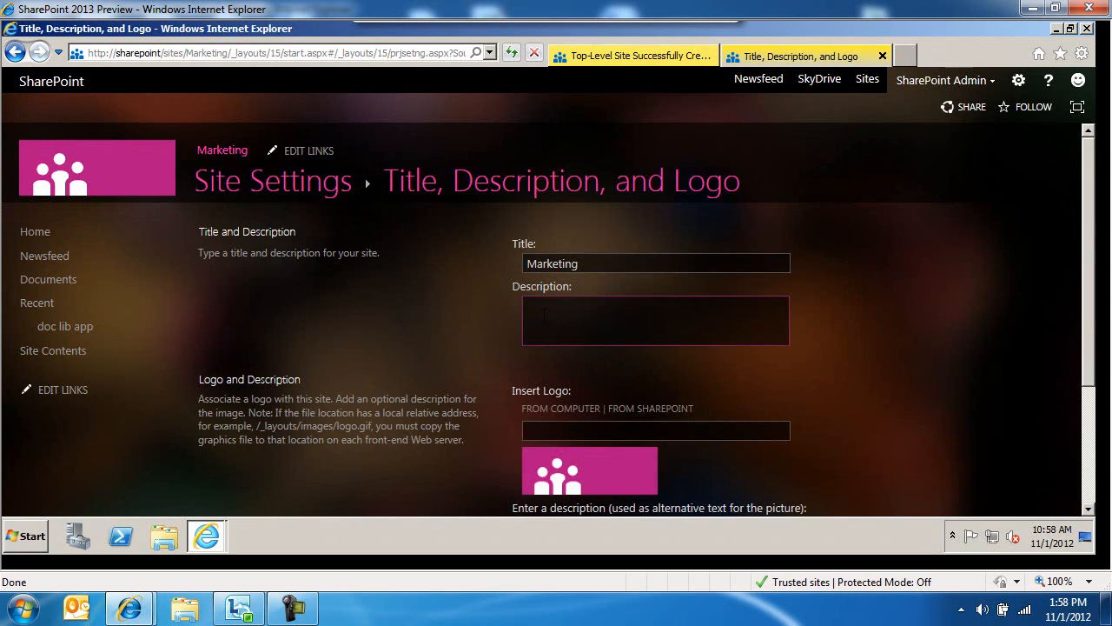
{"action": "type", "text": "This if"}
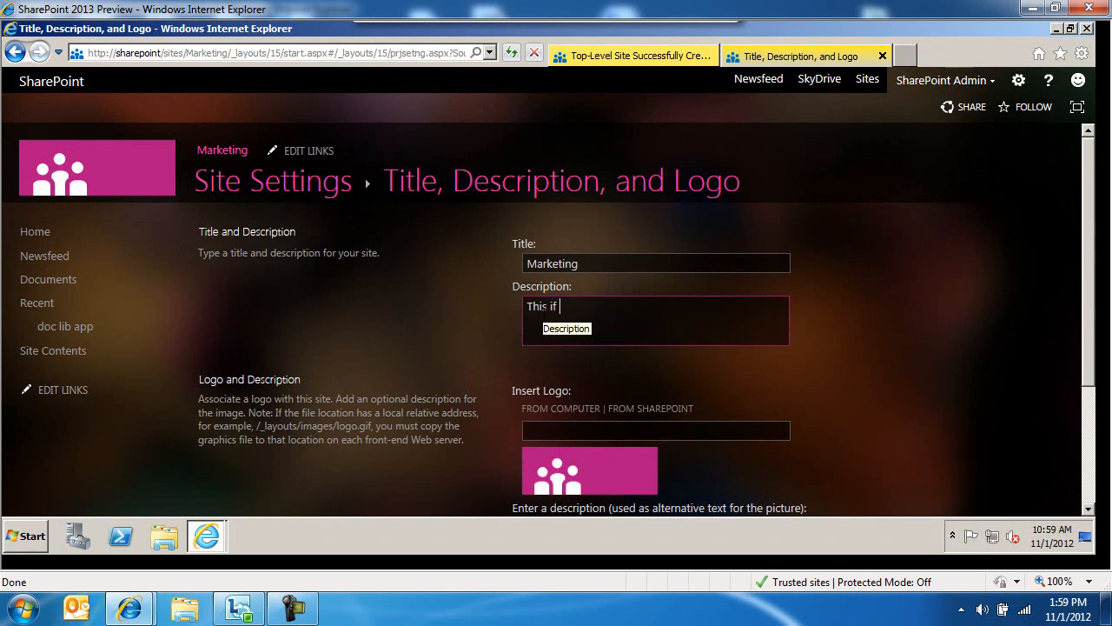
{"action": "type", "text": "for you guys"}
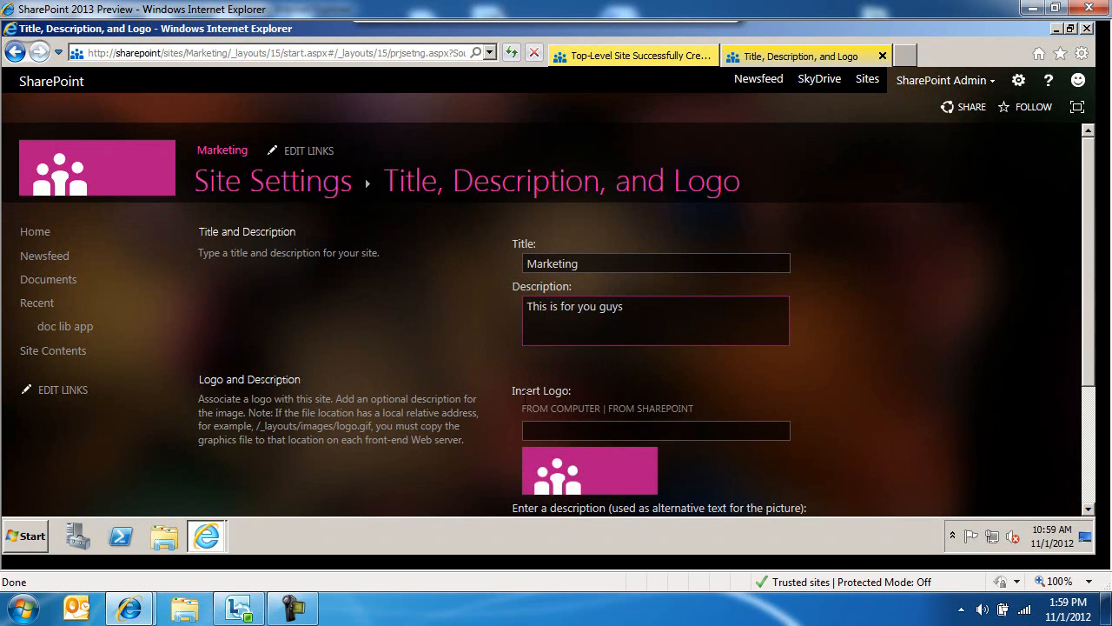
{"action": "left_click", "coordinate": [655, 431]}
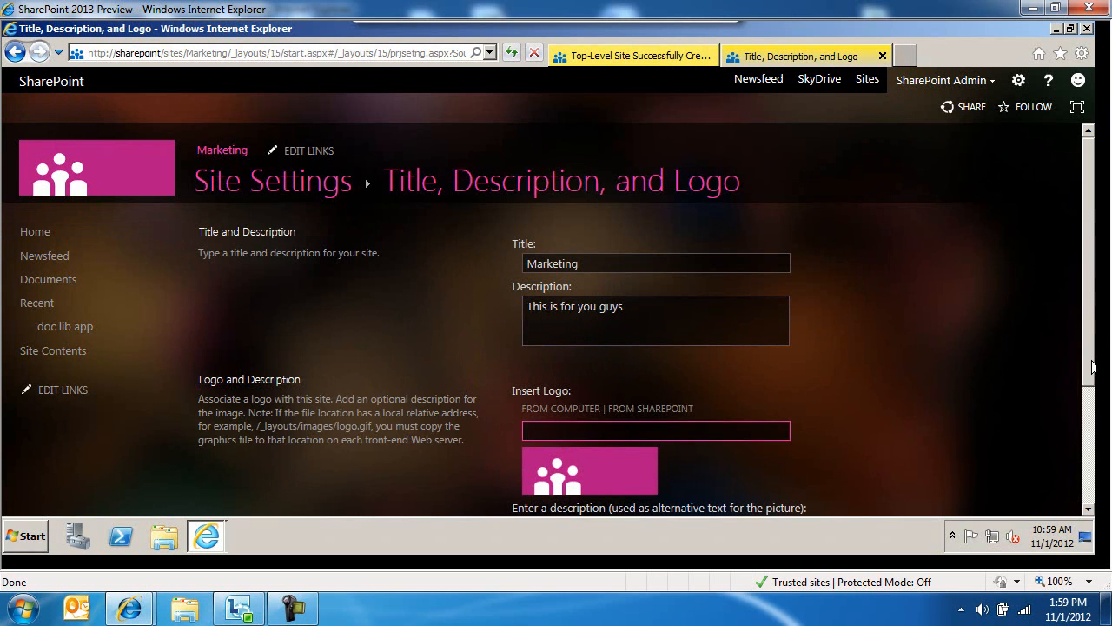
{"action": "scroll", "scroll_direction": "down", "scroll_amount": 3}
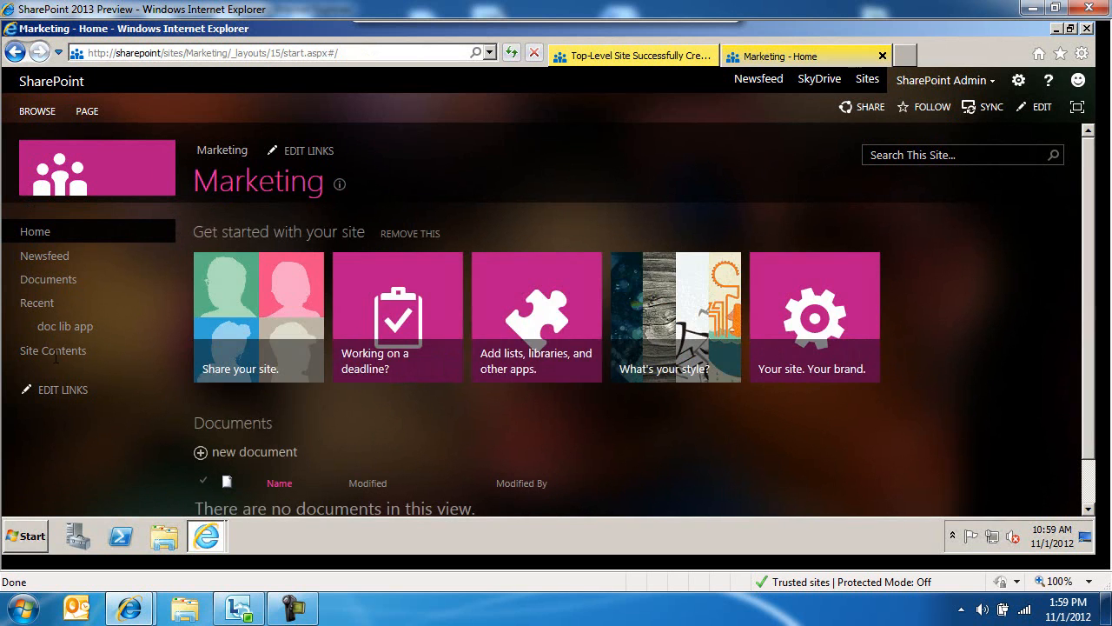
{"action": "mouse_move", "coordinate": [52, 351]}
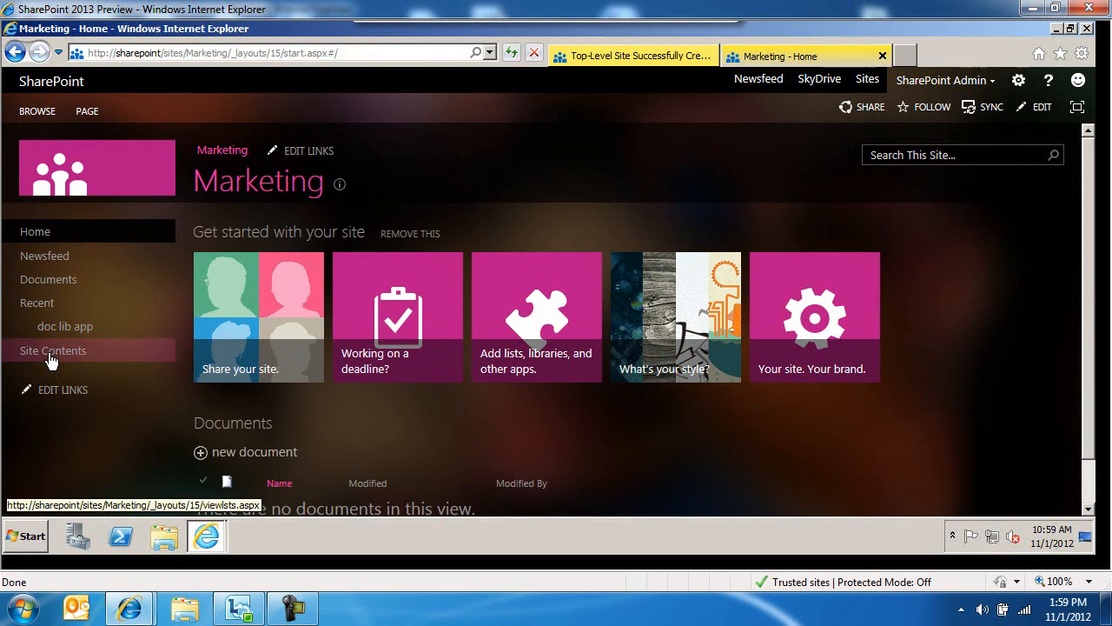
{"action": "mouse_move", "coordinate": [397, 316]}
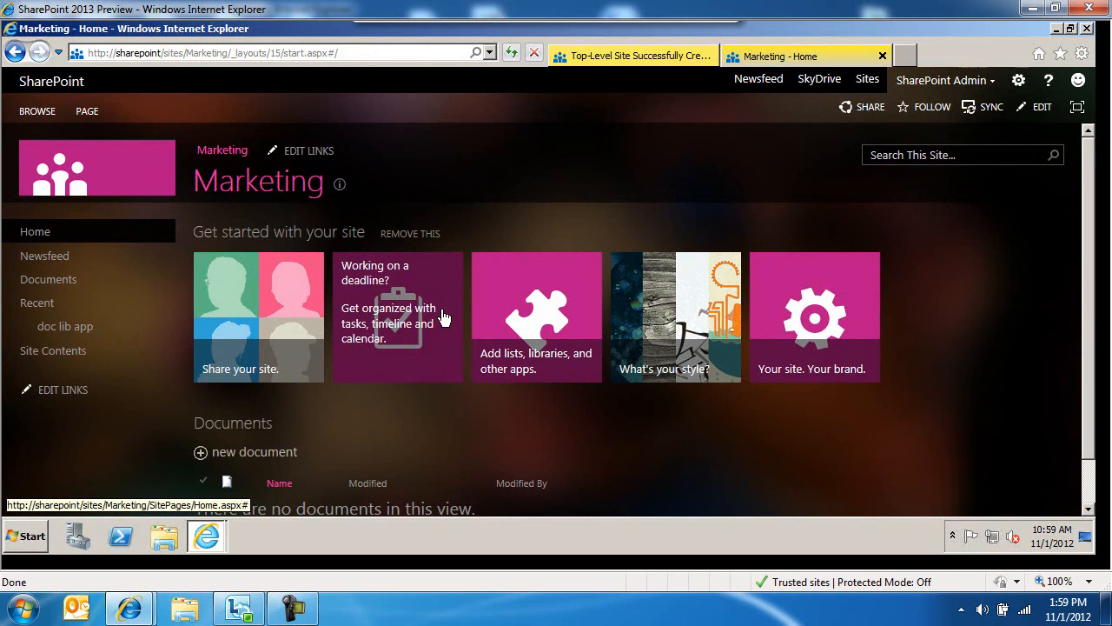
{"action": "mouse_move", "coordinate": [356, 107]}
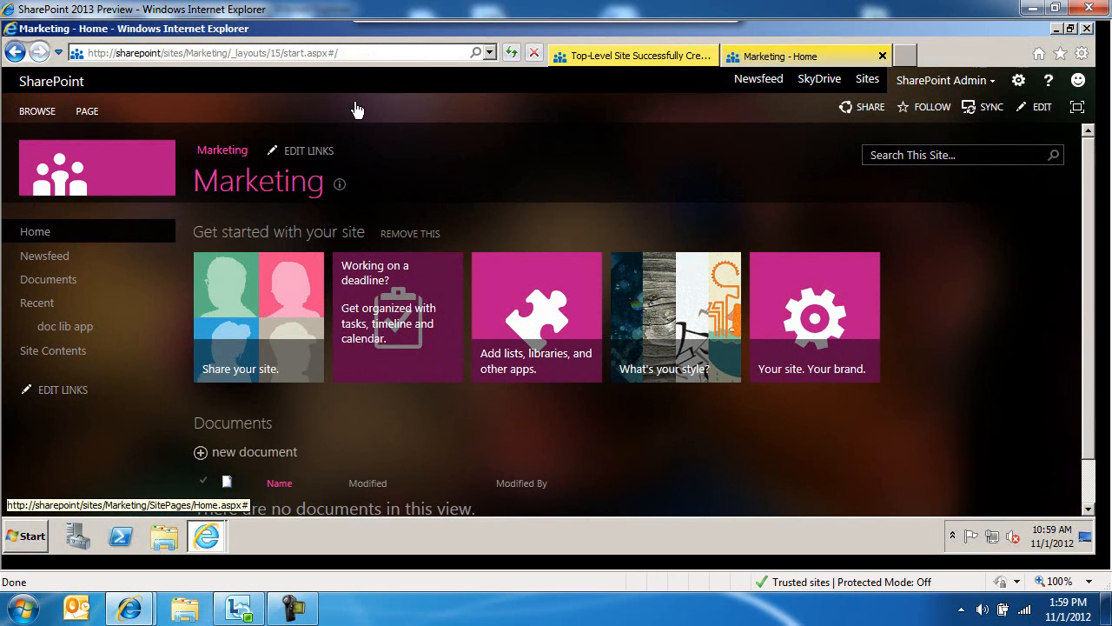
- Show the Marketing site's Site Contents from Quick Launch, listing doc lib app, Documents and other apps
{"action": "left_click", "coordinate": [52, 351]}
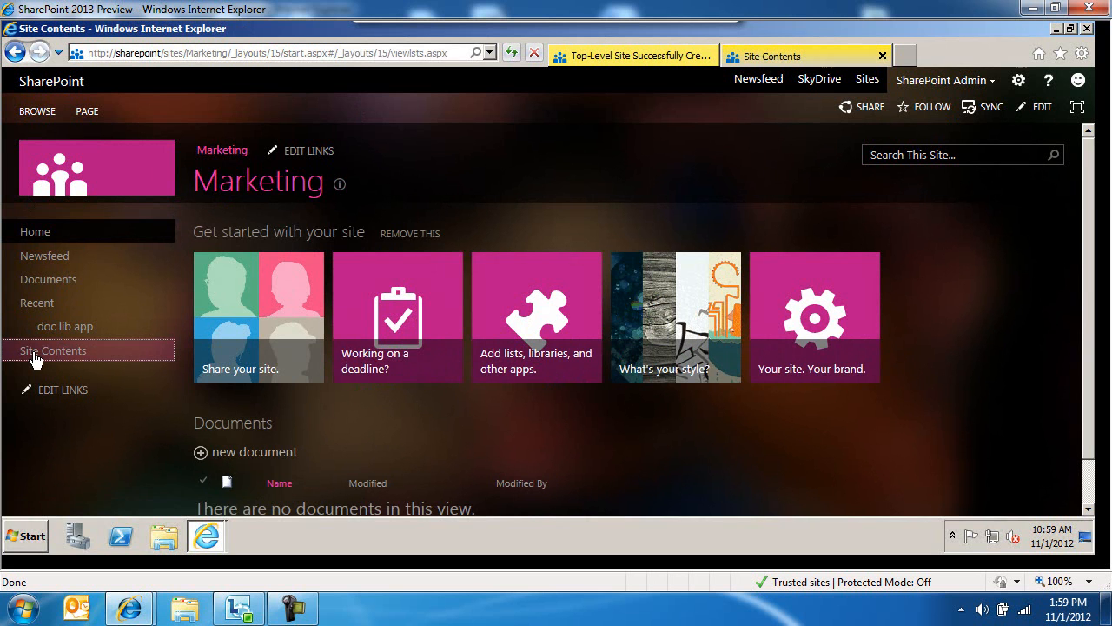
{"action": "left_click", "coordinate": [53, 351]}
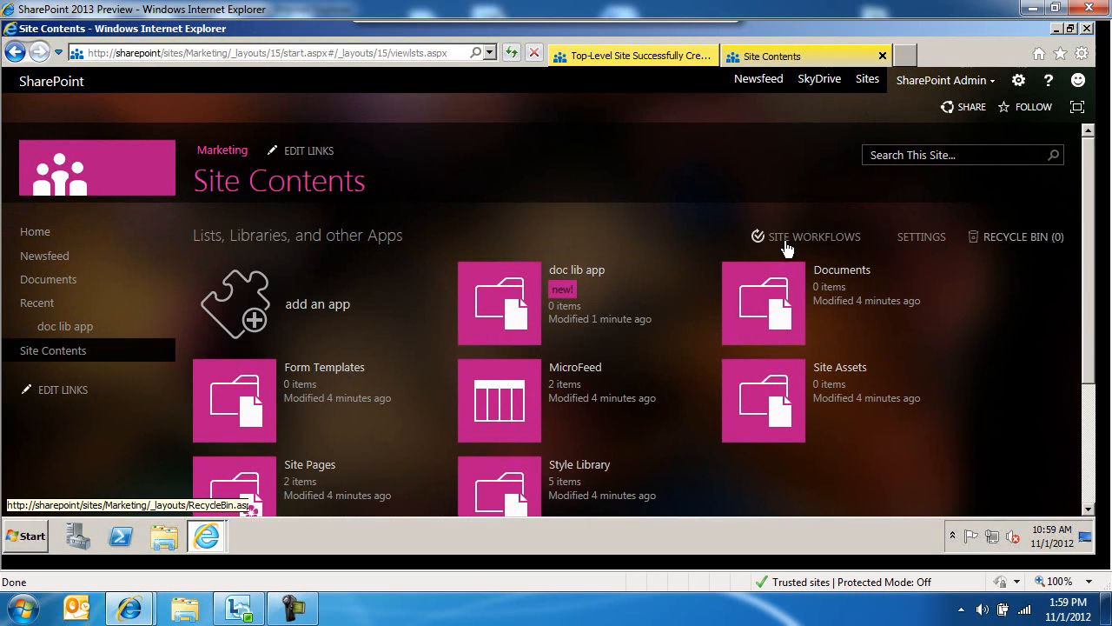
{"action": "mouse_move", "coordinate": [928, 245]}
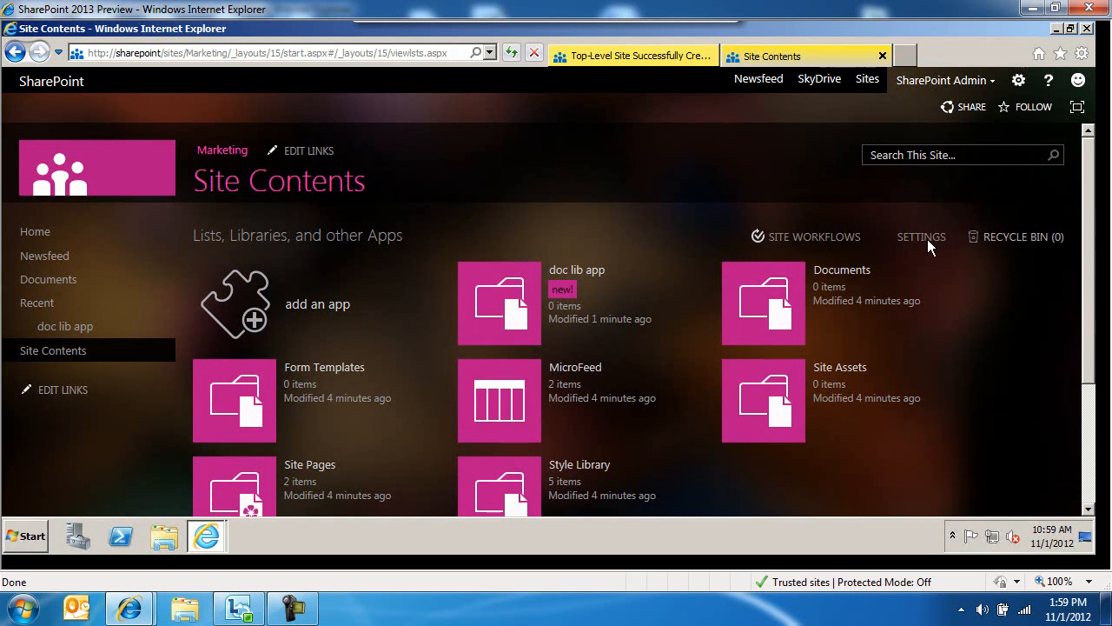
- Reach the Marketing Site Settings page with its Users and Permissions, Look and Feel and Site Administration groups
{"action": "left_click", "coordinate": [921, 236]}
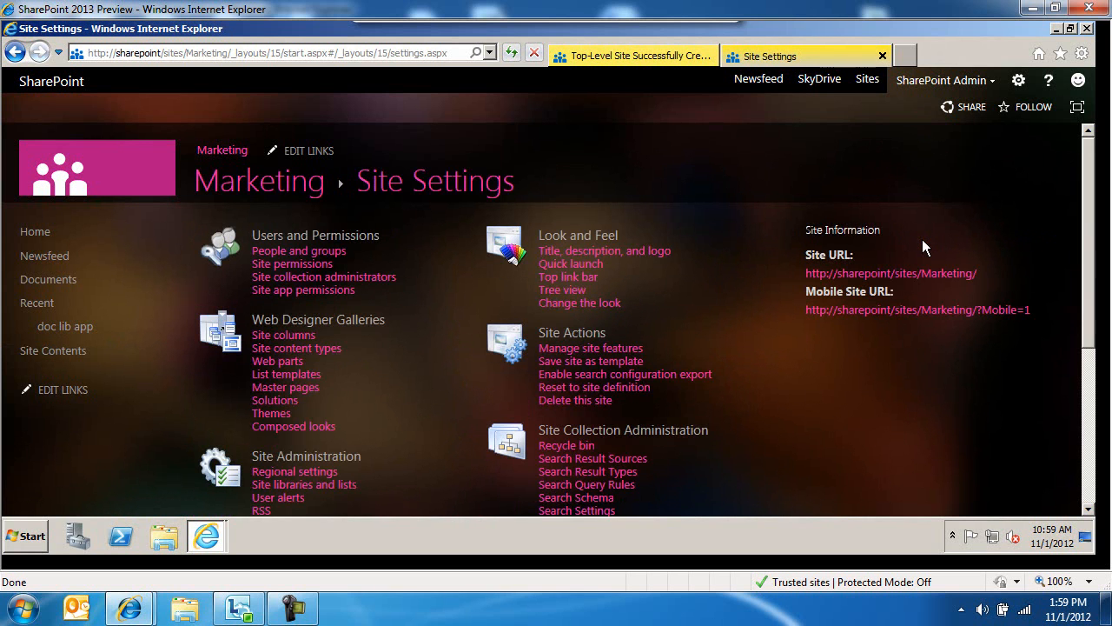
{"action": "mouse_move", "coordinate": [841, 330]}
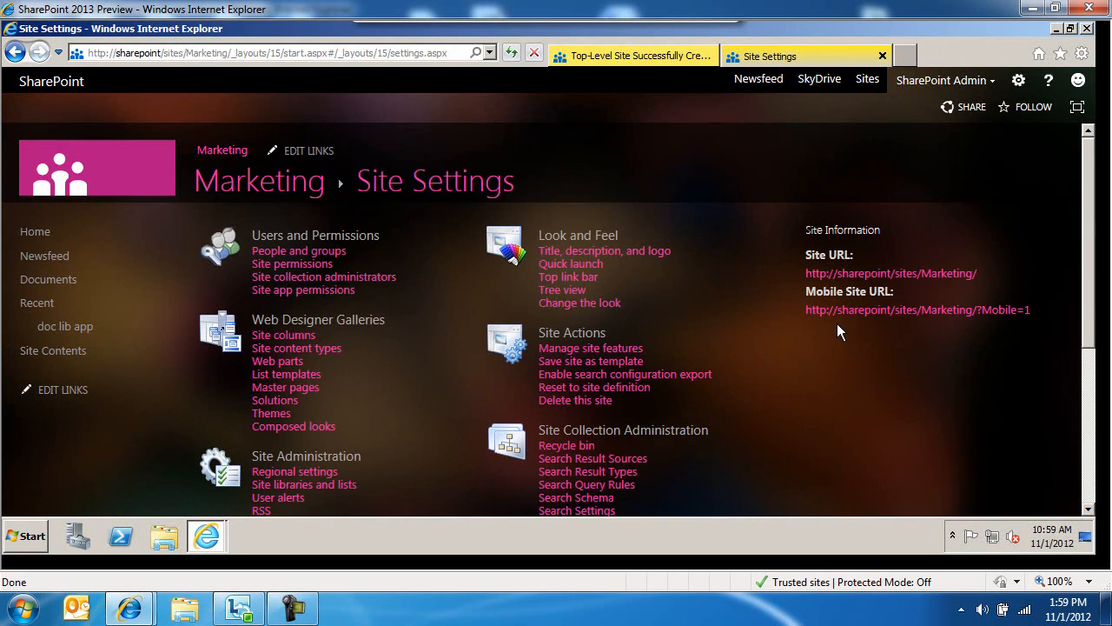
{"action": "mouse_move", "coordinate": [917, 309]}
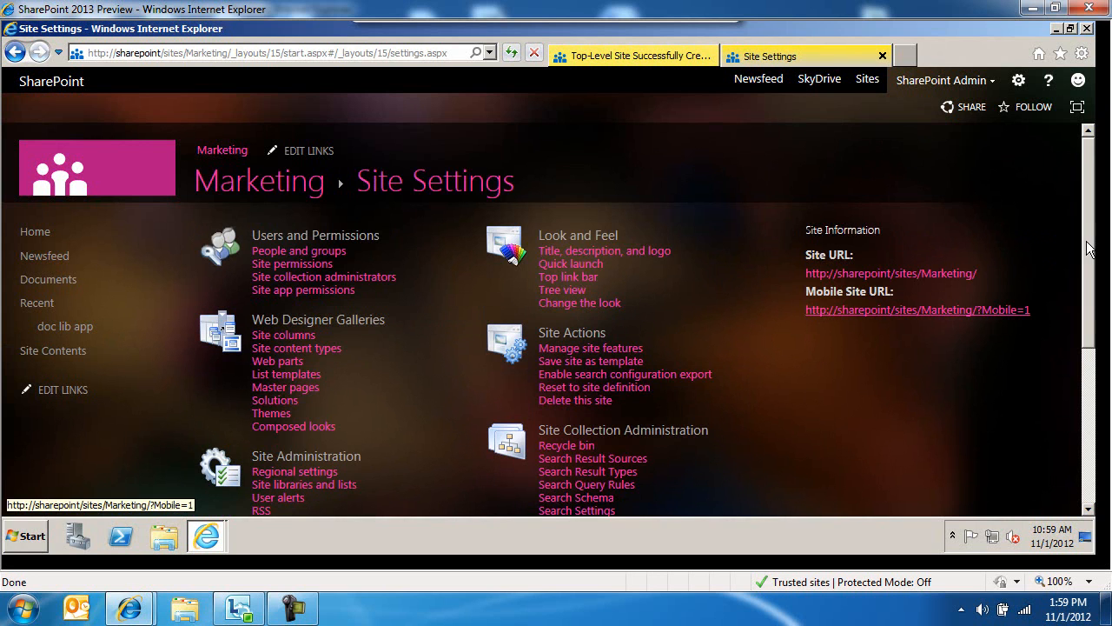
{"action": "scroll", "scroll_direction": "down", "scroll_amount": 3}
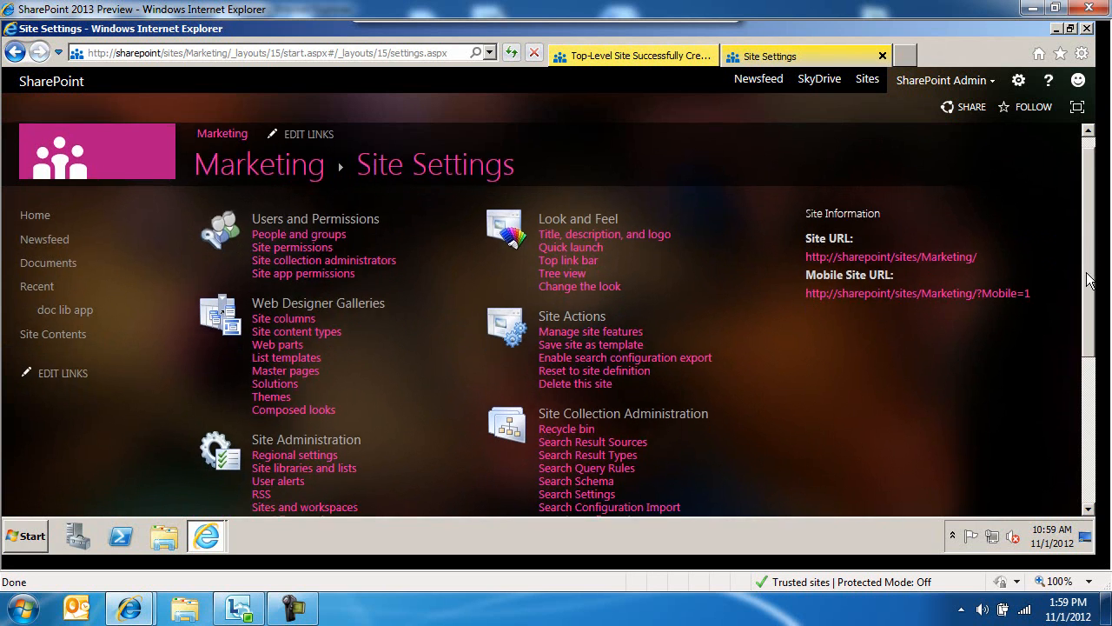
{"action": "scroll", "scroll_direction": "down", "scroll_amount": 3}
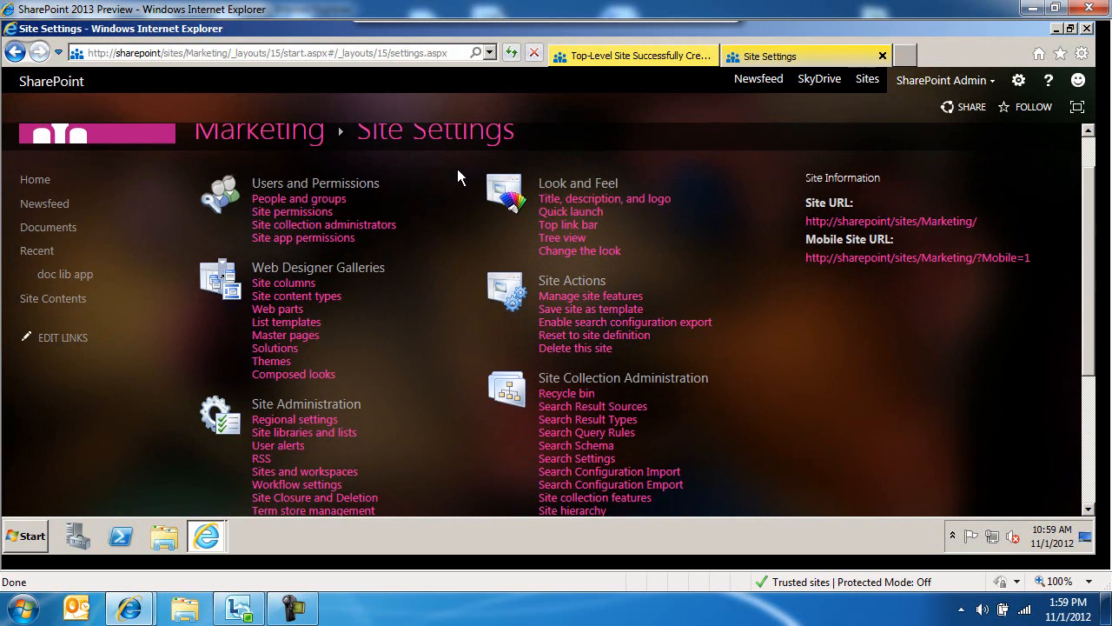